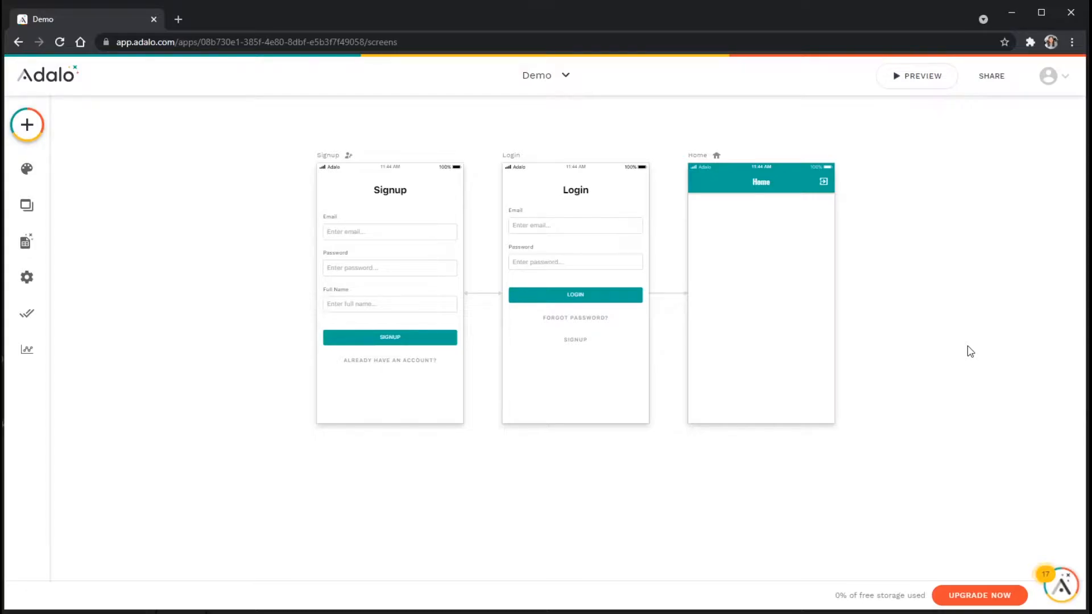
mouse_move(955, 364)
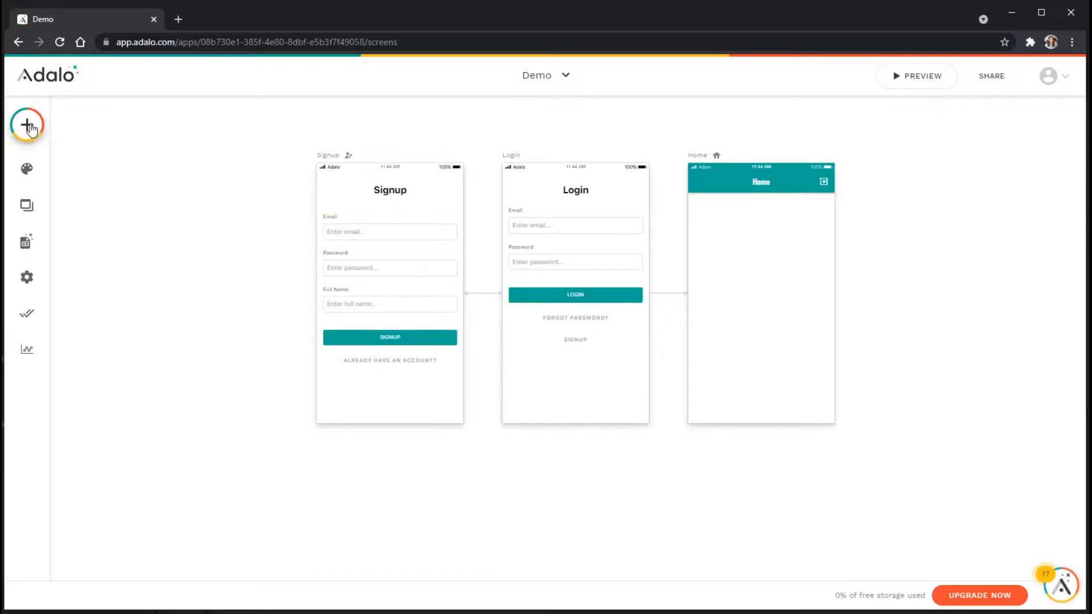
- Search the add-component panel for 'marketpl', which finds no matching components
left_click(27, 124)
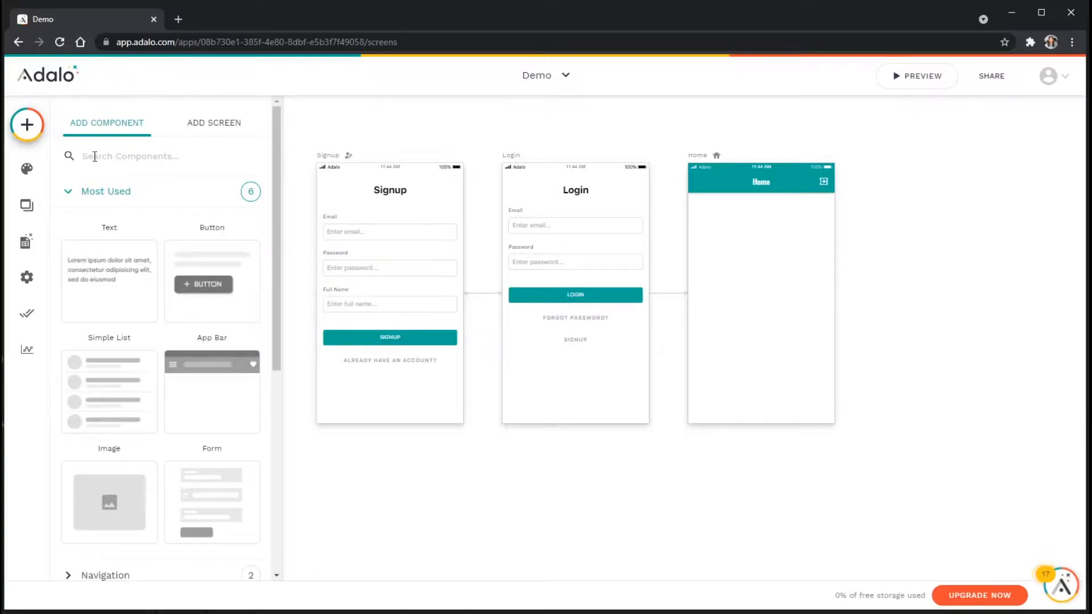
type("ma")
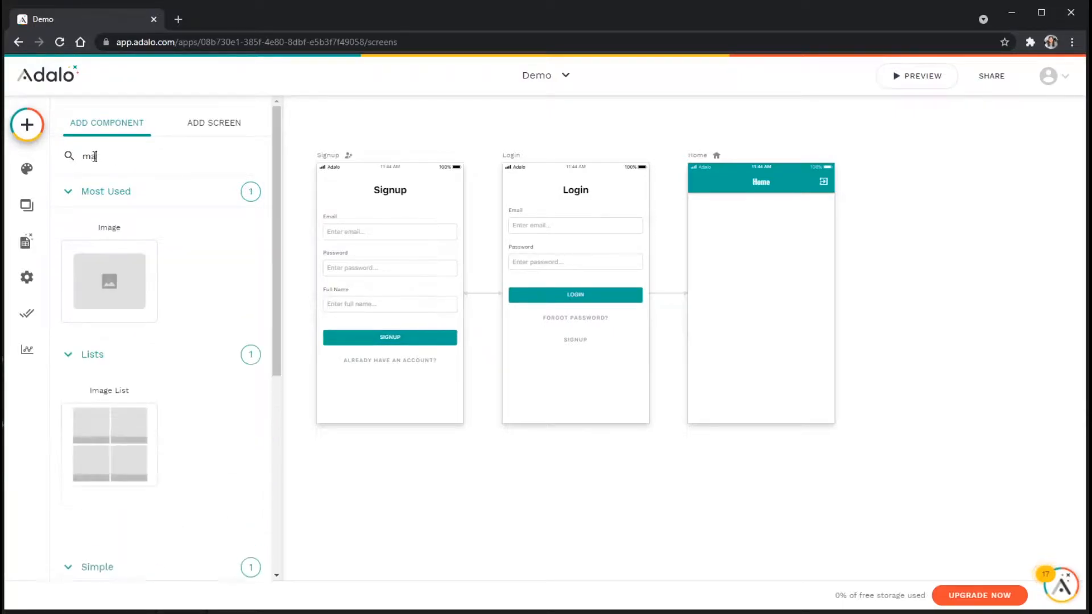
type("marketpl")
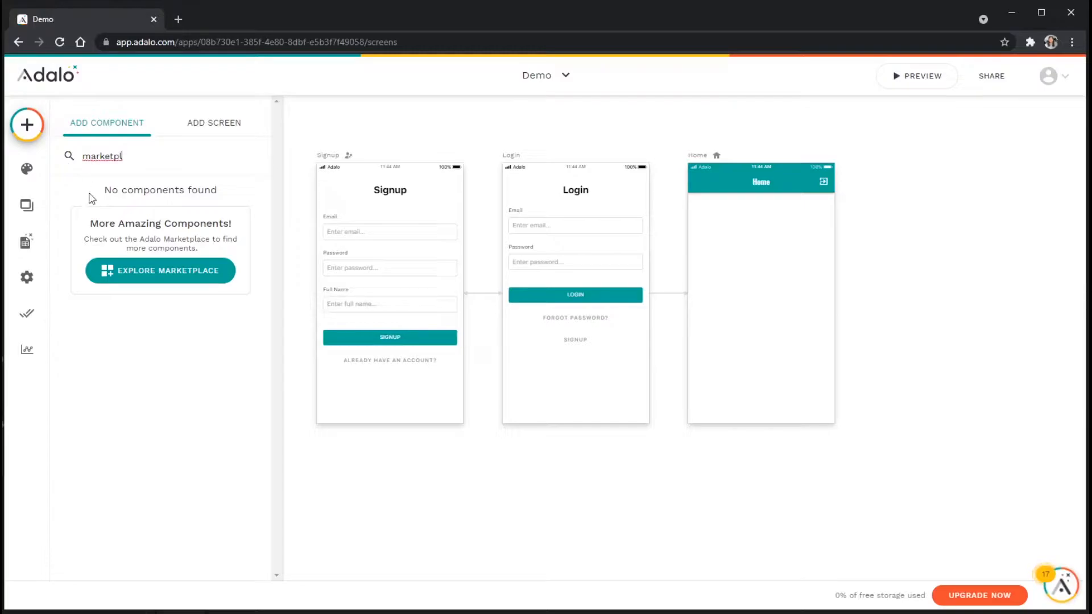
mouse_move(165, 271)
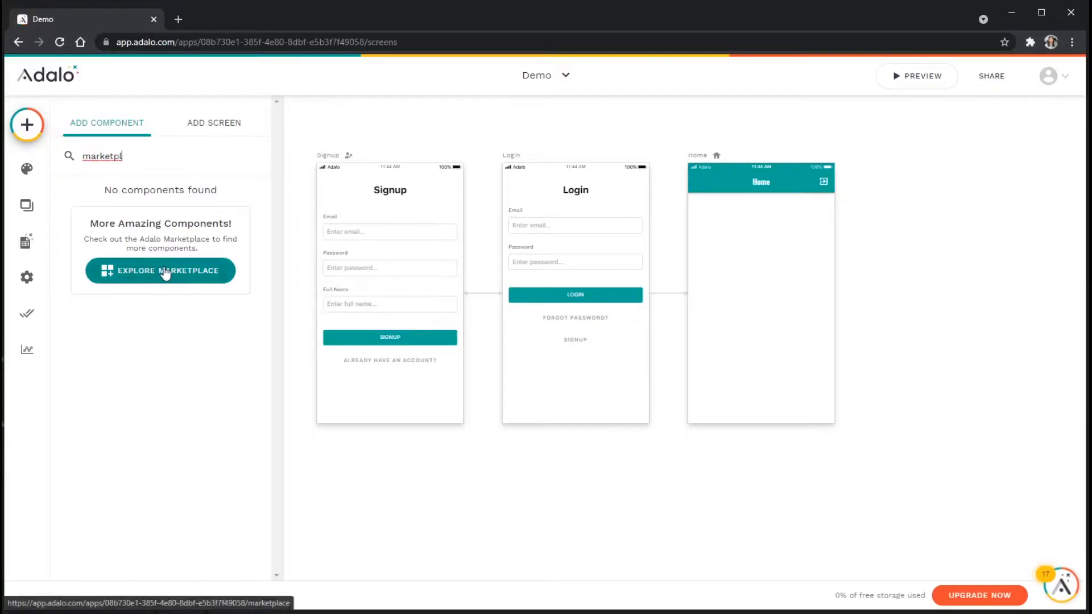
- Explore the Marketplace and scroll to the Lottie component, already marked Installed
left_click(160, 271)
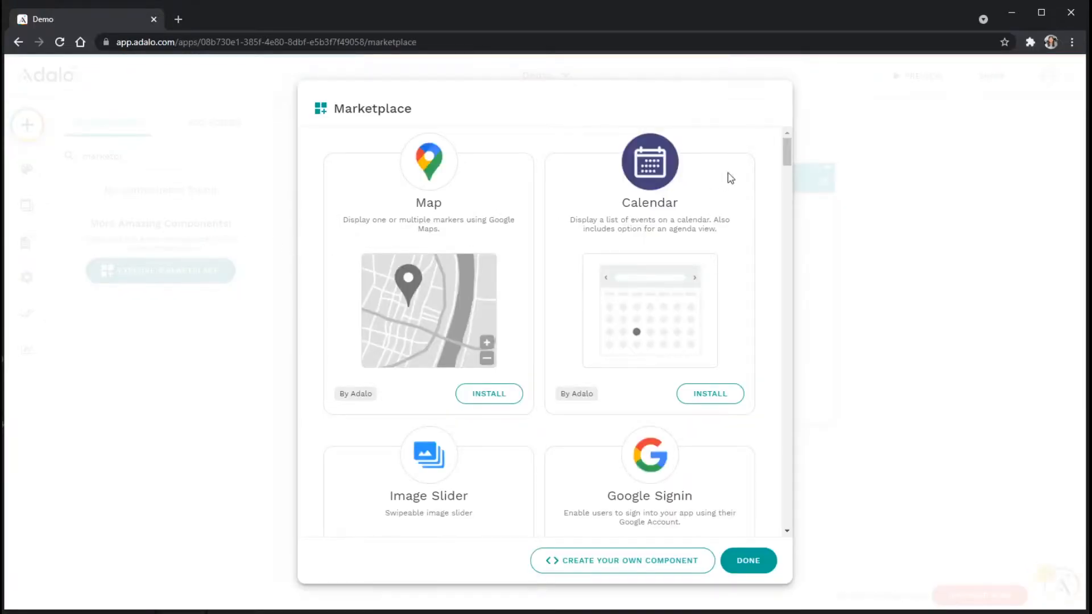
scroll("down", 3)
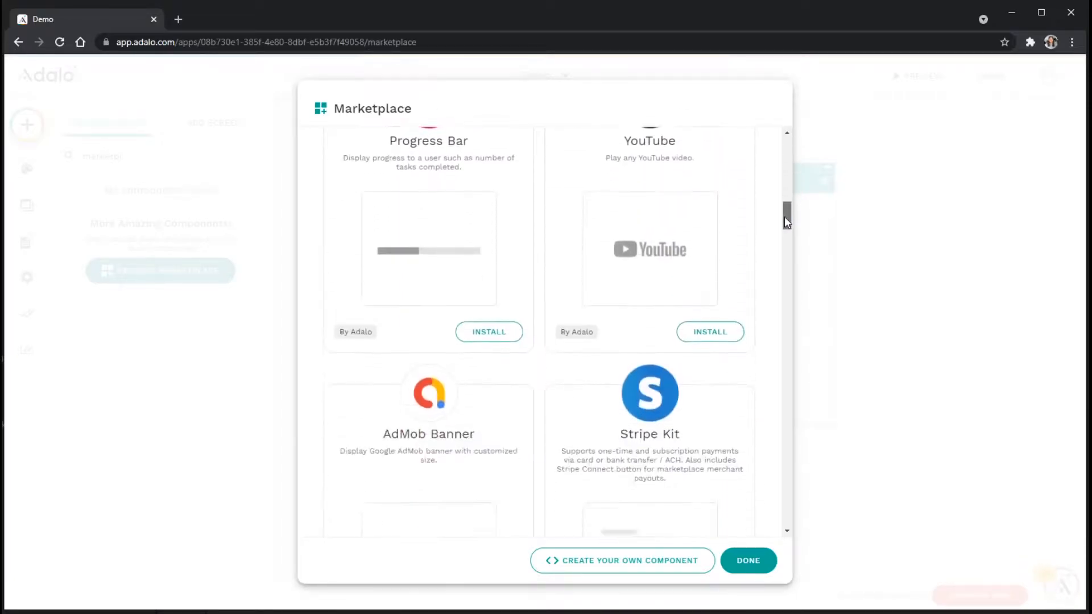
scroll("down", 3)
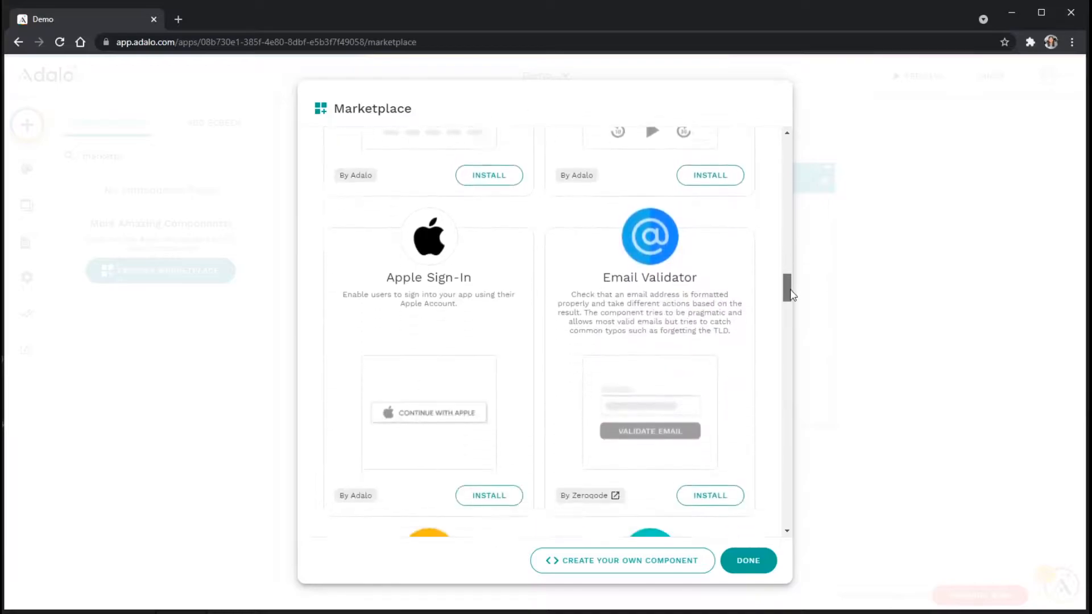
scroll("down", 3)
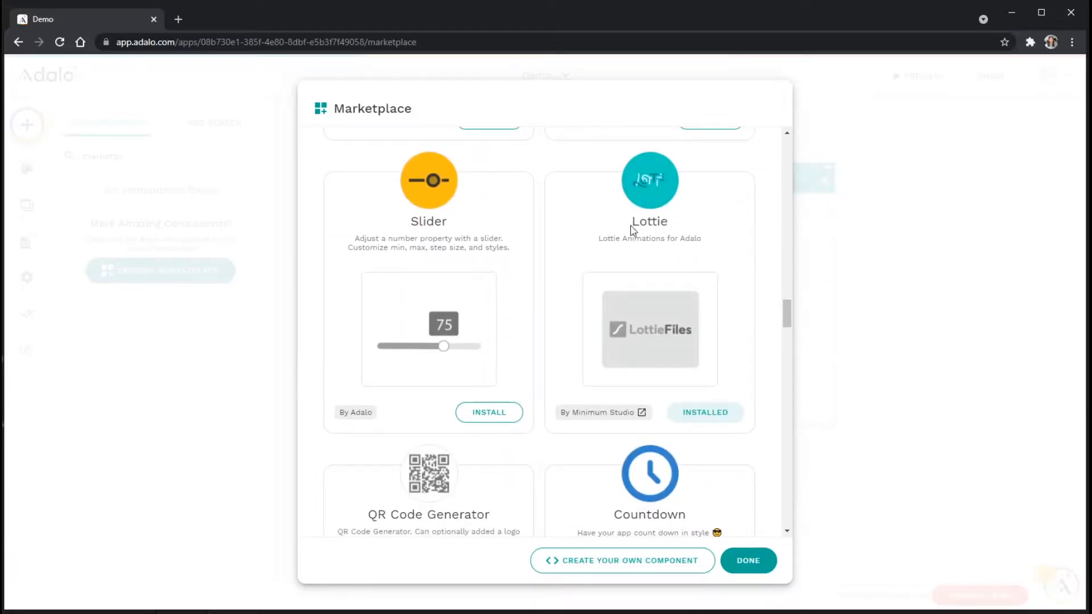
mouse_move(671, 251)
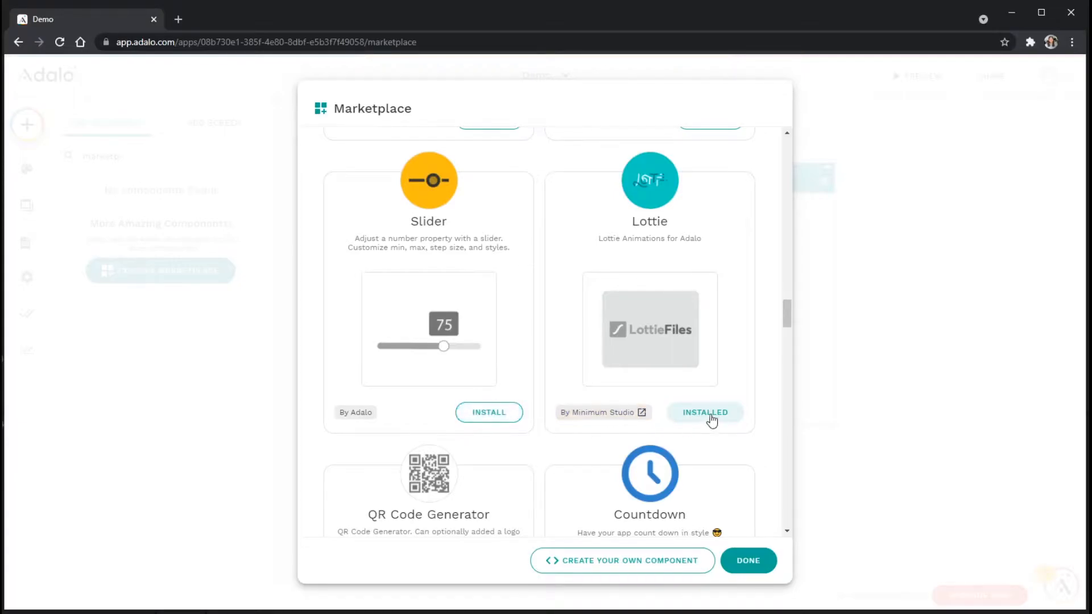
mouse_move(751, 561)
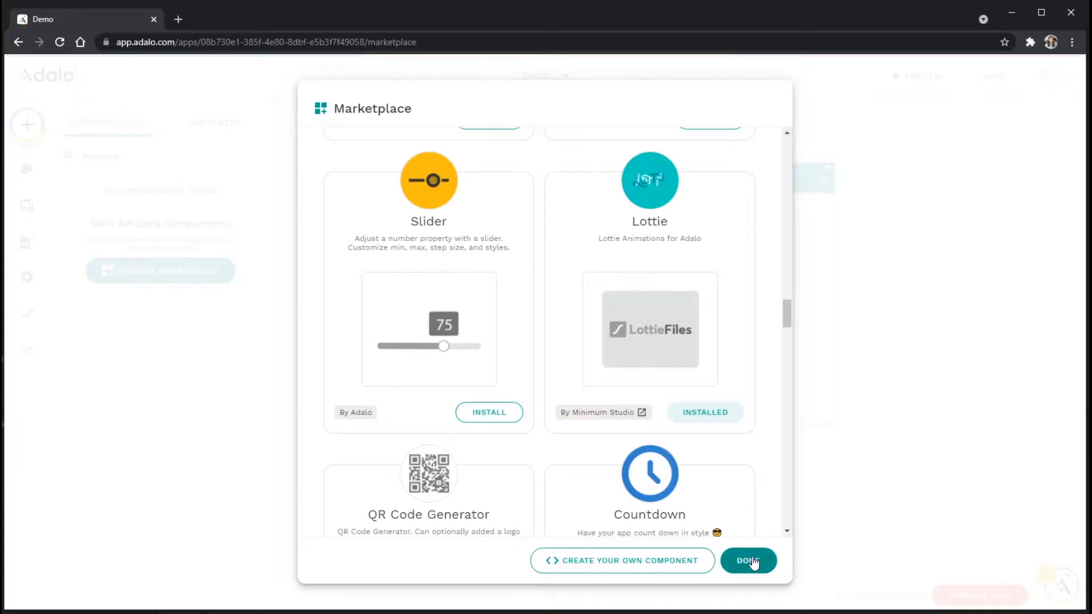
- Leave the Marketplace and search the components for 'Lottie'
left_click(748, 560)
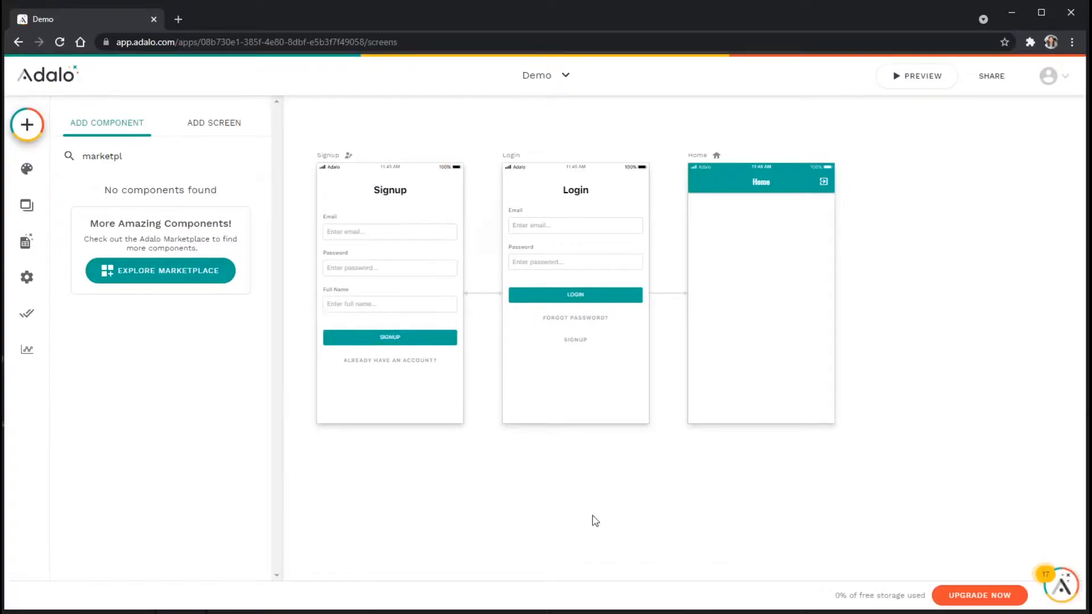
left_click(127, 155)
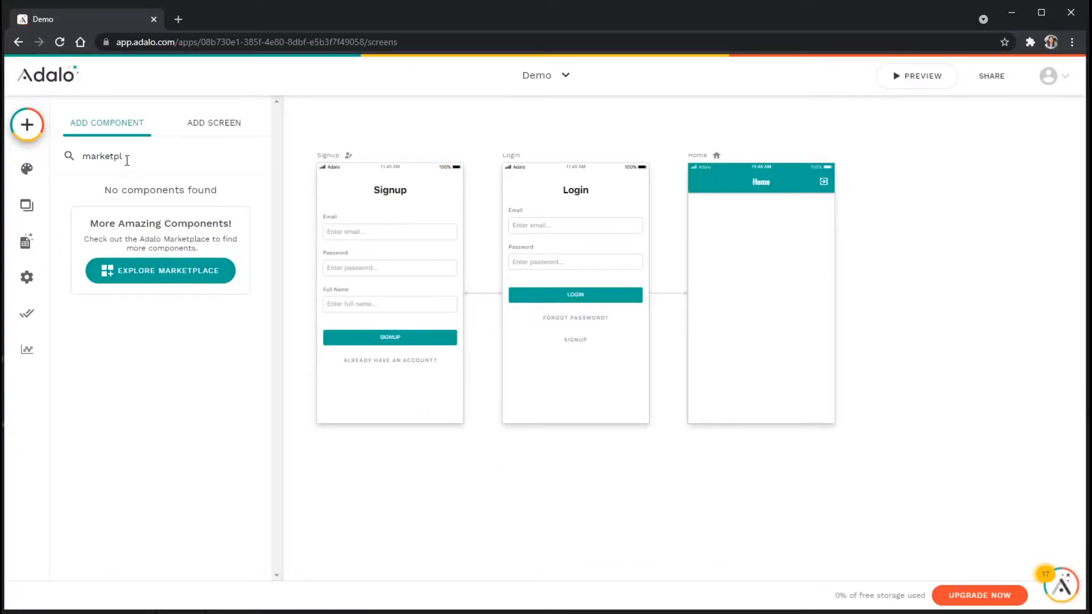
double_click(103, 157)
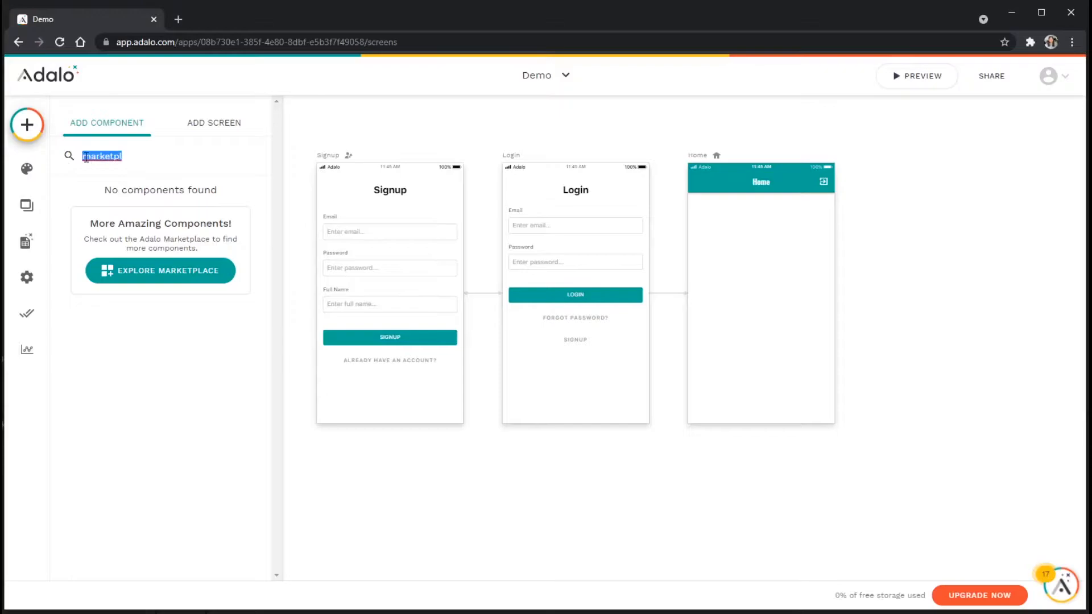
type("Lottie")
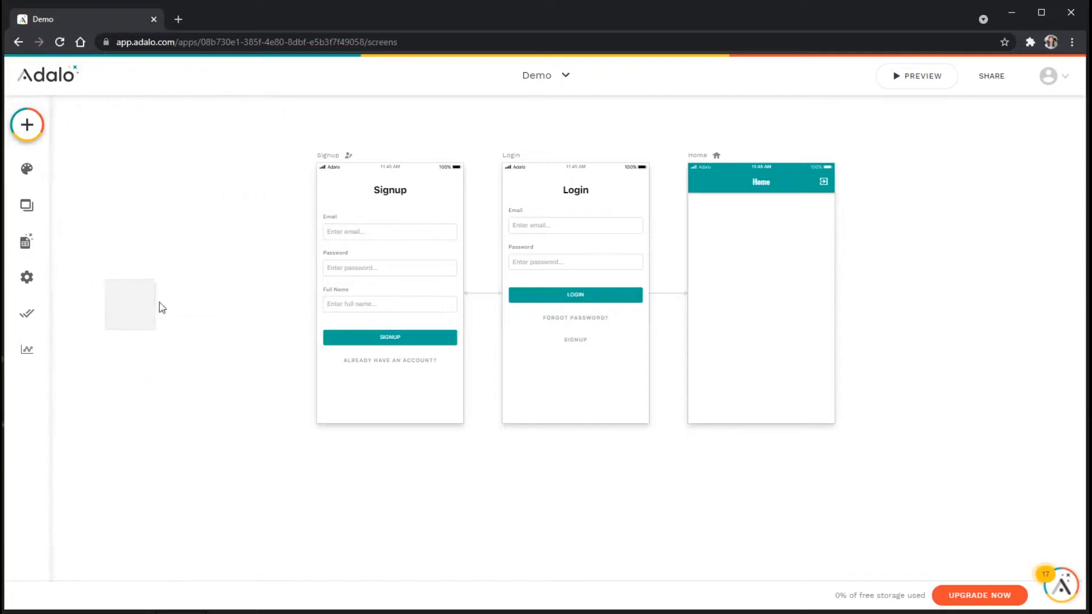
- Place a Lottie component on the Home screen and focus its empty Paste JSON field
left_click_drag(130, 305, 761, 241)
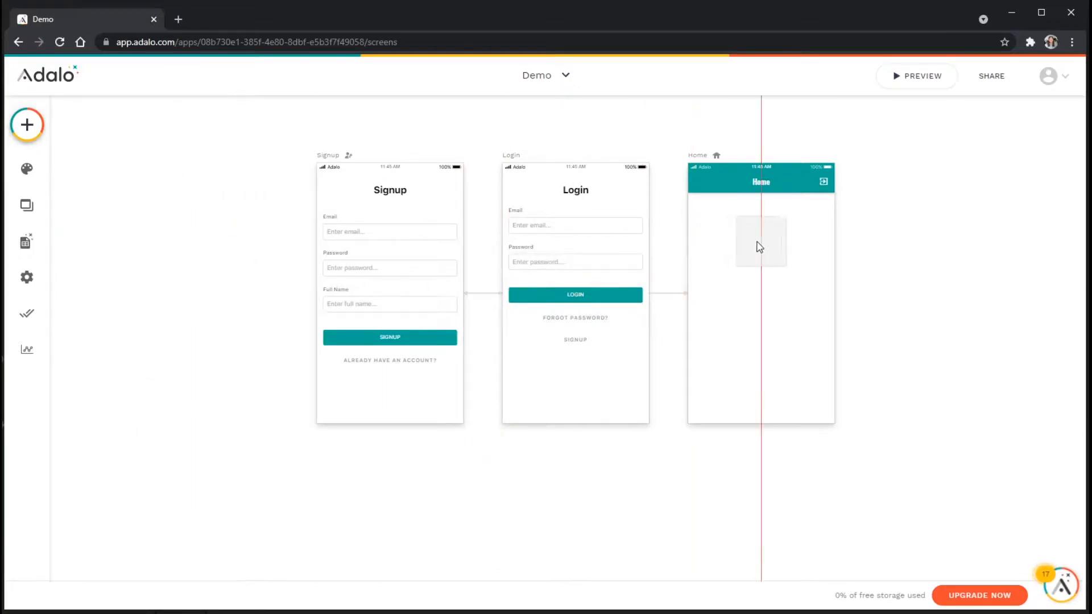
left_click(759, 241)
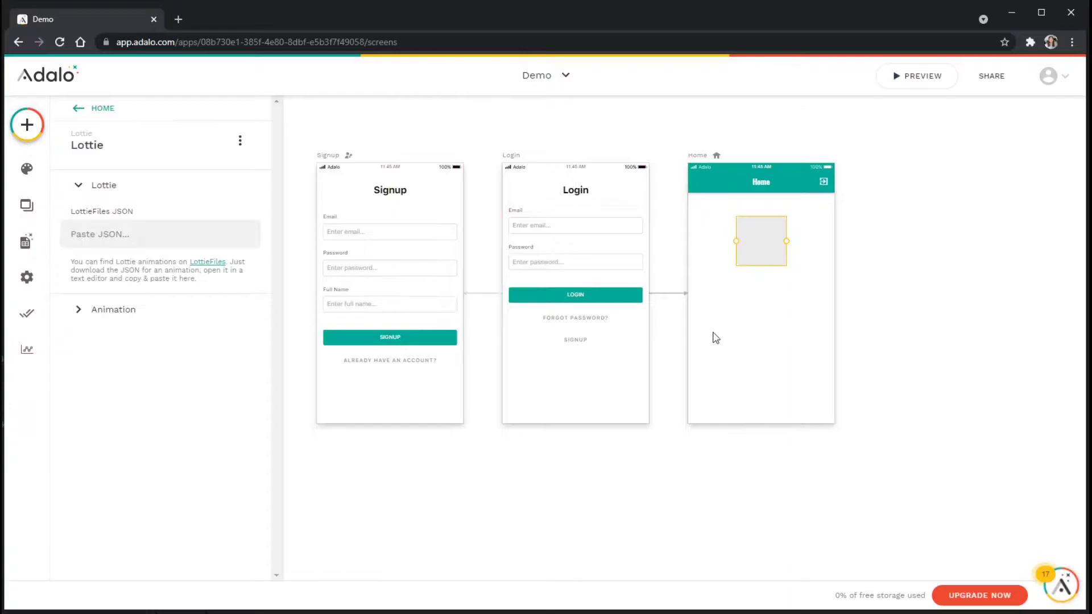
left_click(162, 234)
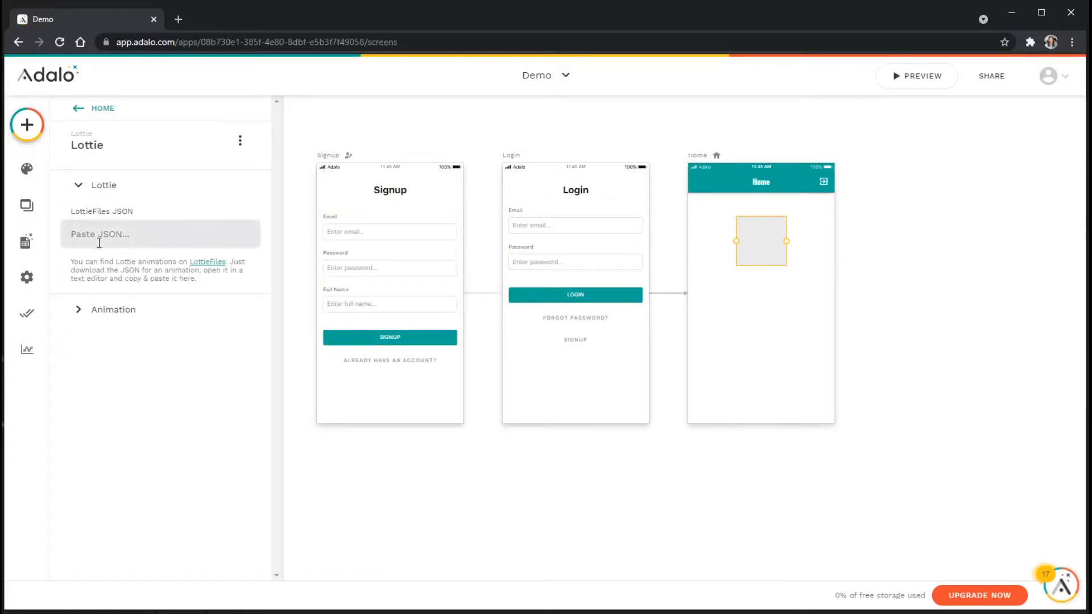
mouse_move(128, 214)
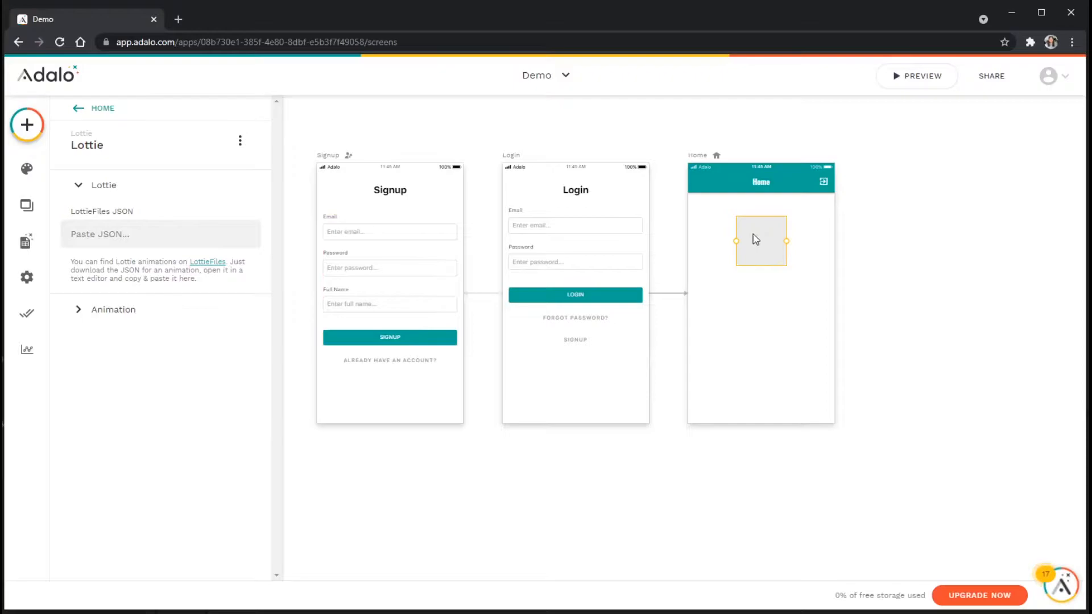
mouse_move(765, 252)
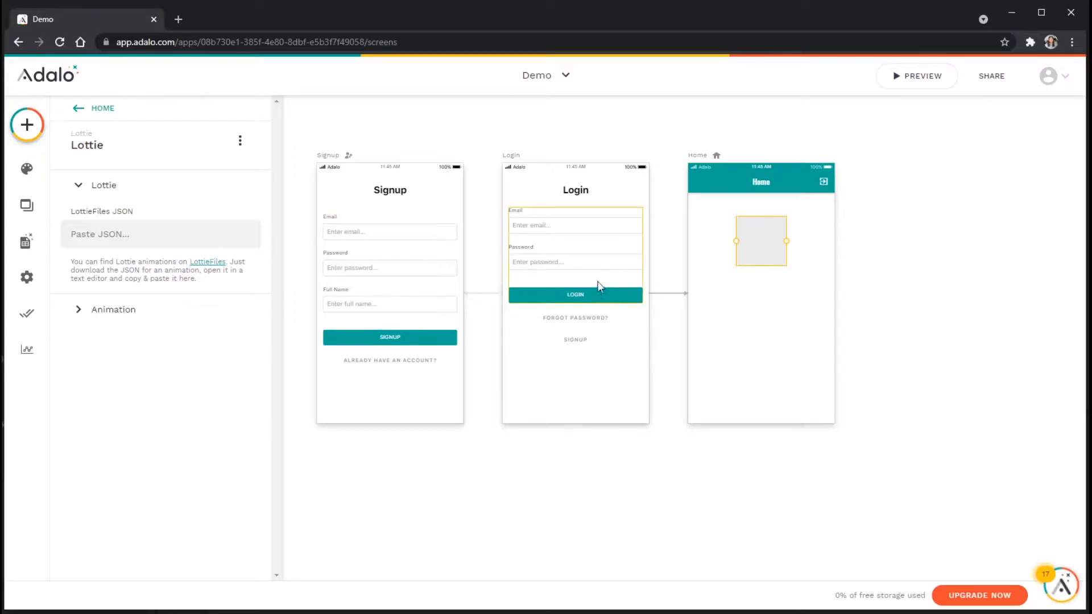
mouse_move(203, 269)
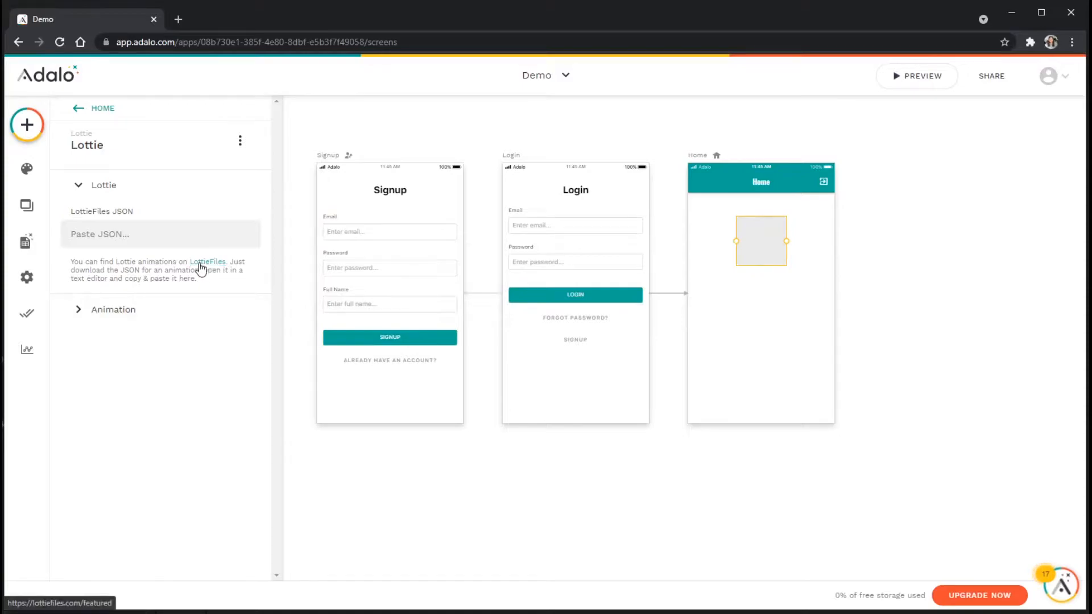
mouse_move(214, 266)
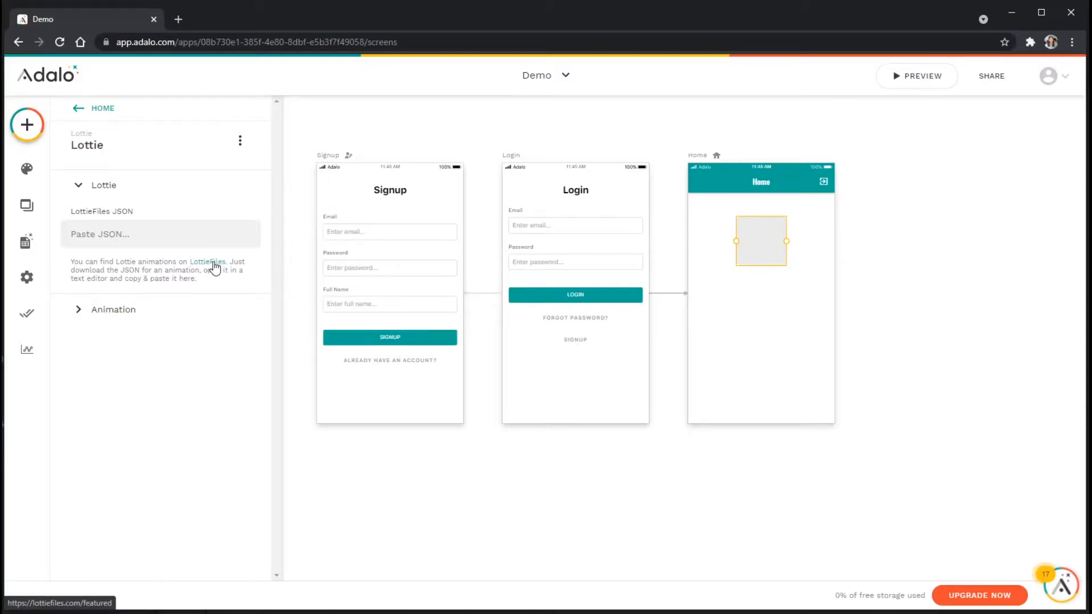
- Browse lottiefiles.com/featured down to the orange circle animation card
left_click(207, 261)
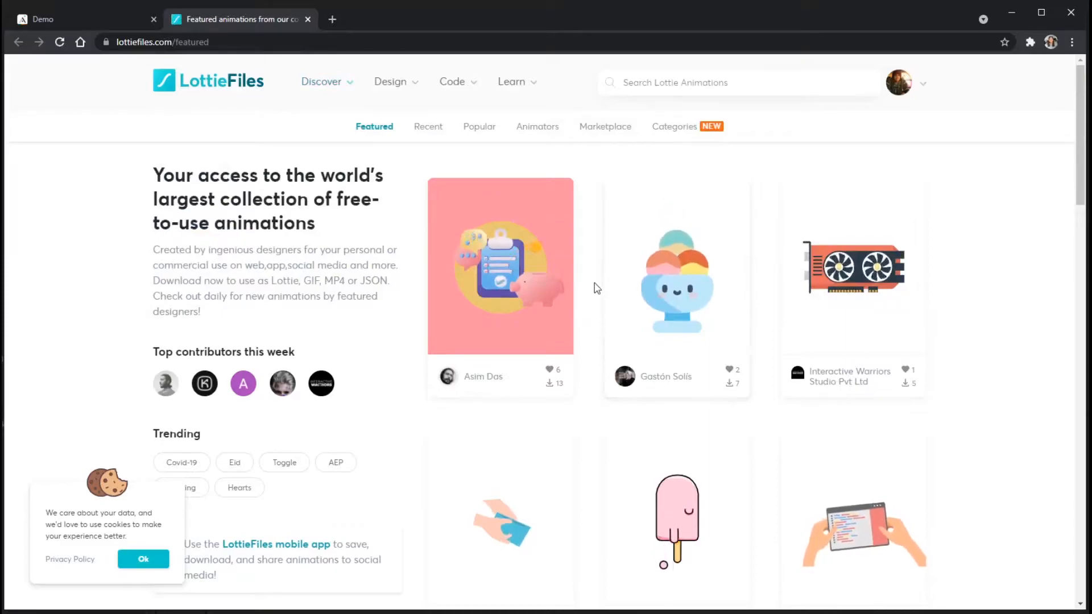
scroll("down", 3)
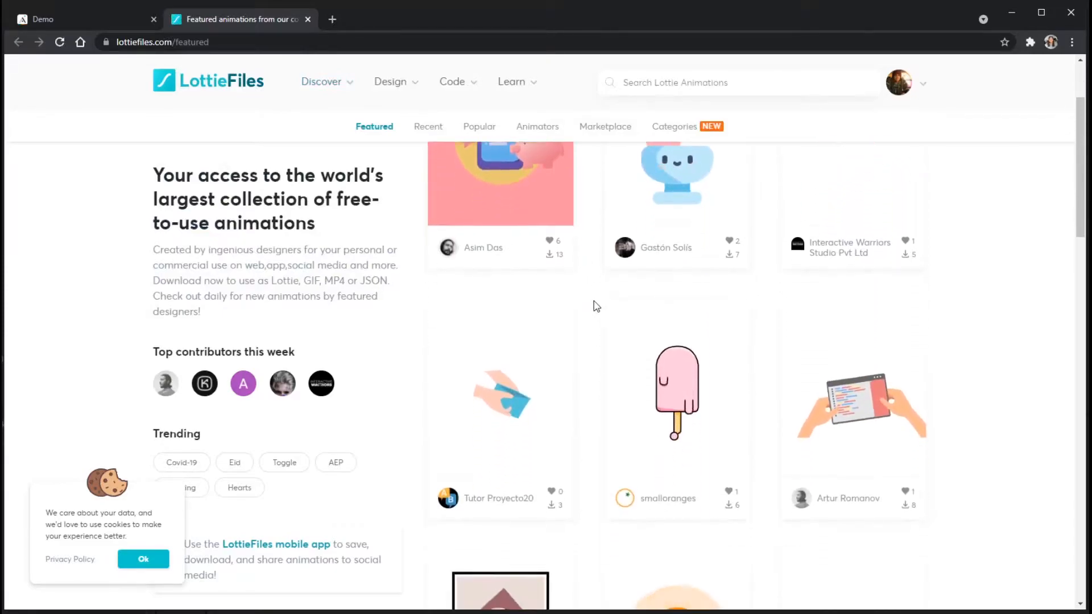
scroll("down", 3)
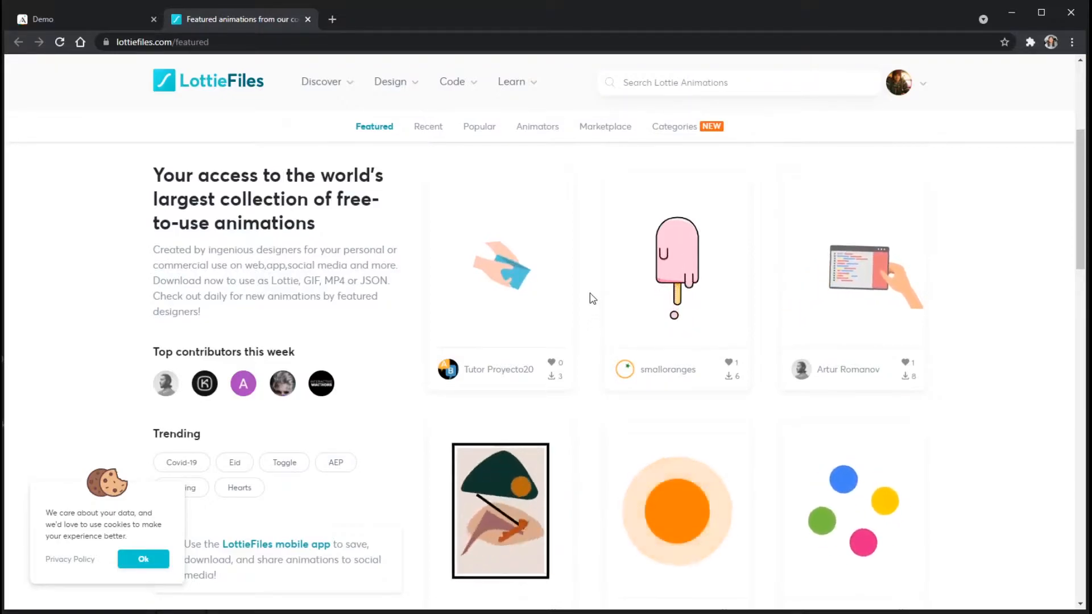
scroll("down", 3)
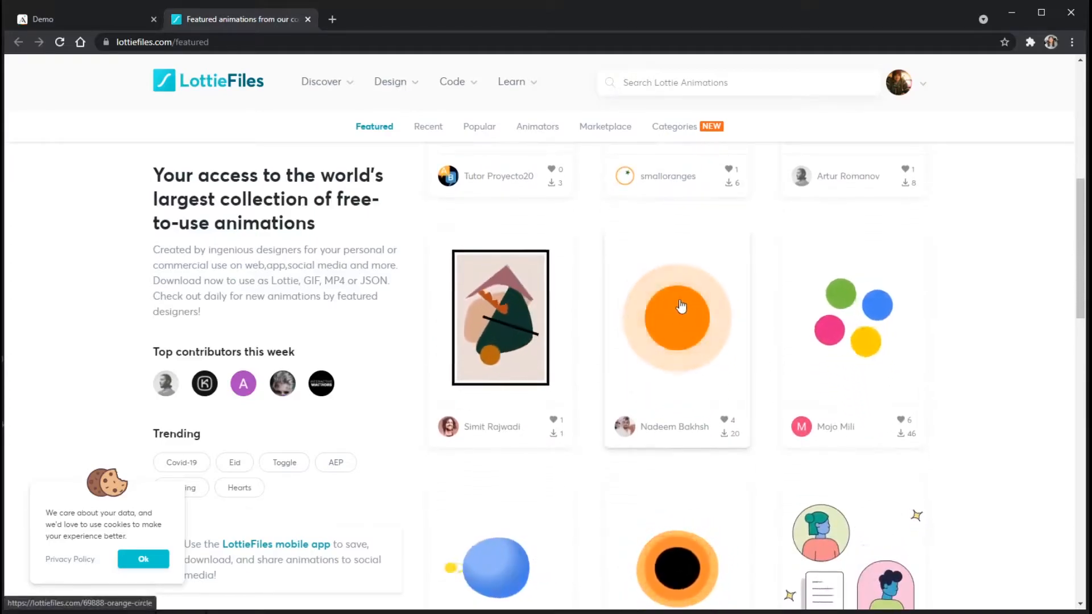
- View the orange circle animation's details, previewing black, red and green backgrounds before returning to white
left_click(678, 316)
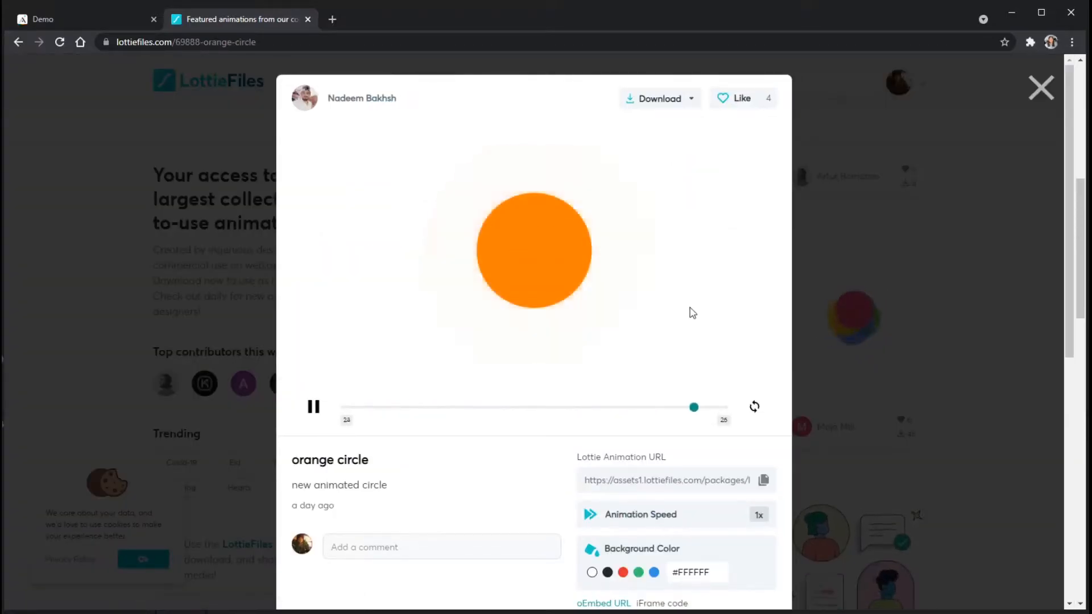
mouse_move(534, 306)
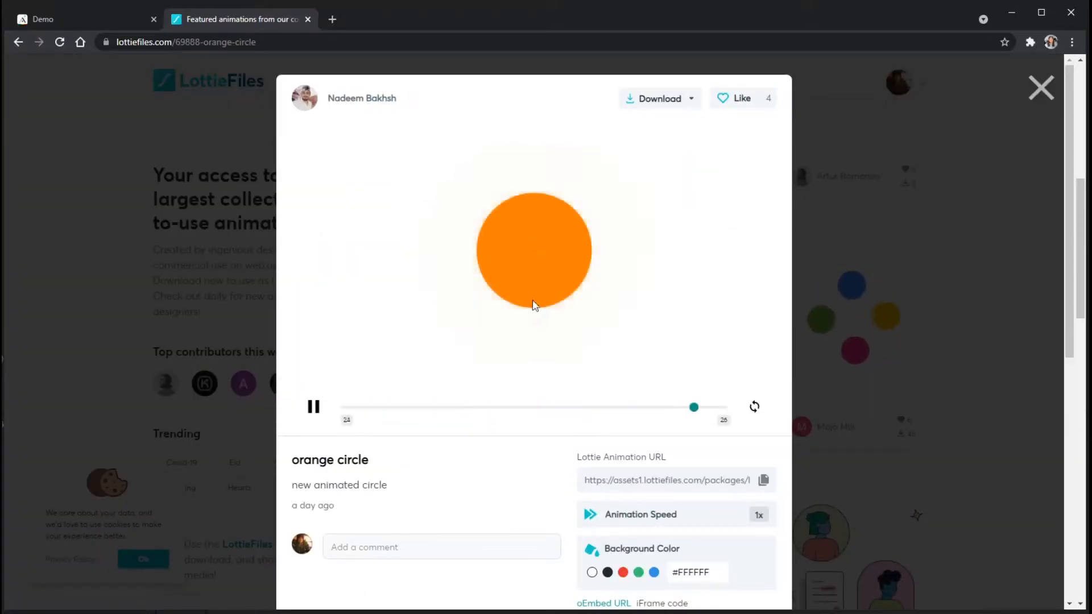
scroll("down", 3)
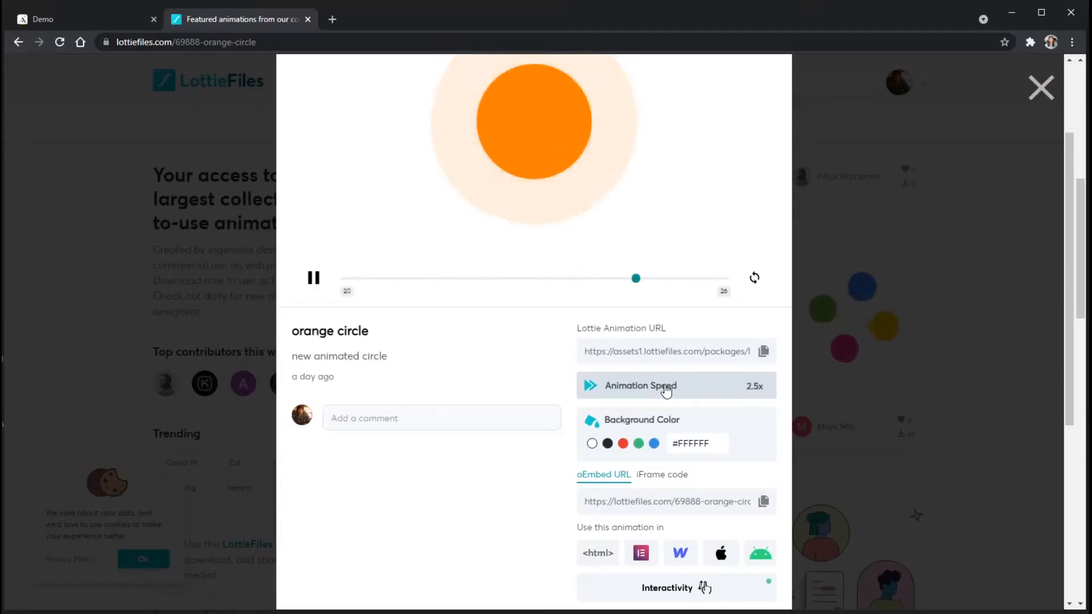
left_click(607, 443)
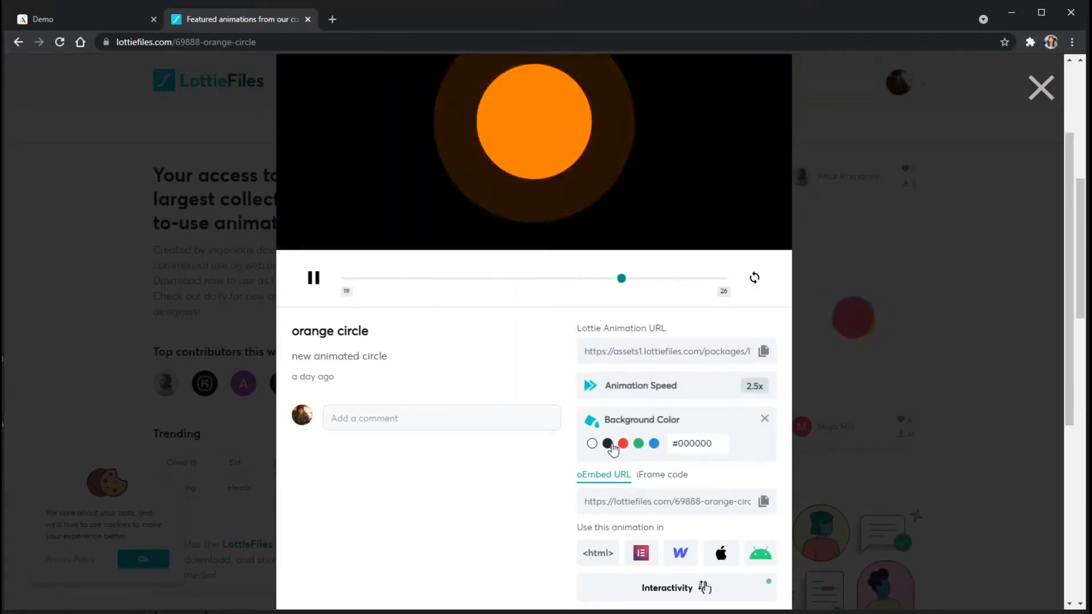
left_click(623, 444)
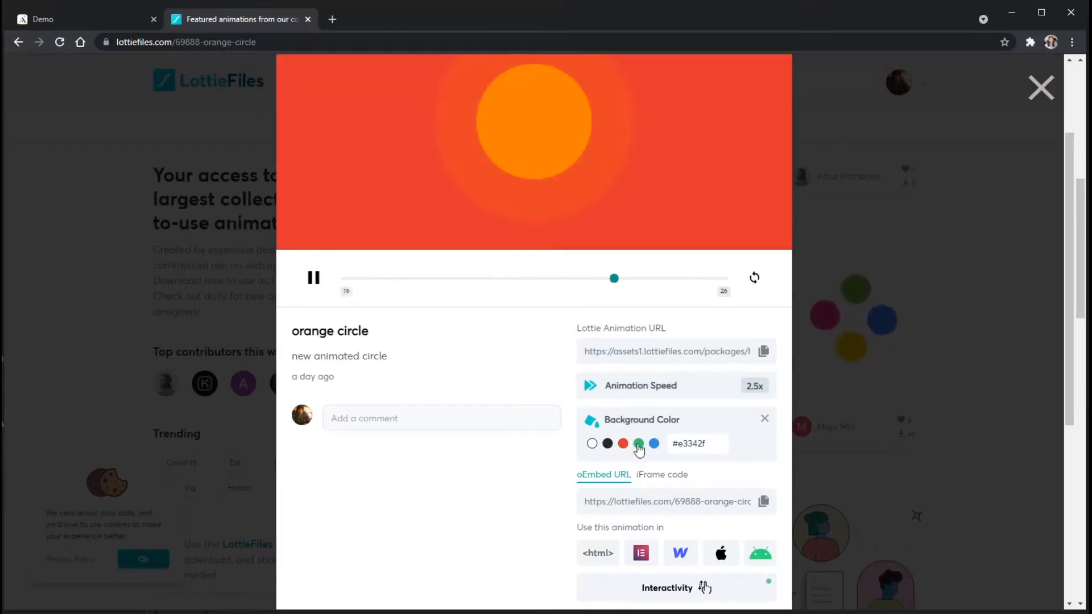
left_click(638, 444)
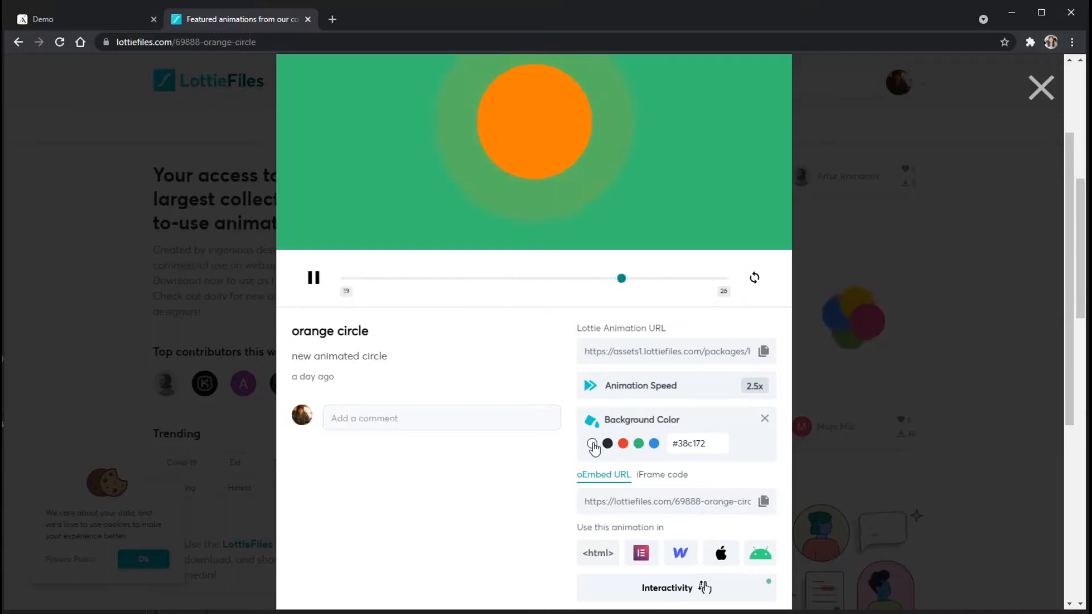
left_click(592, 443)
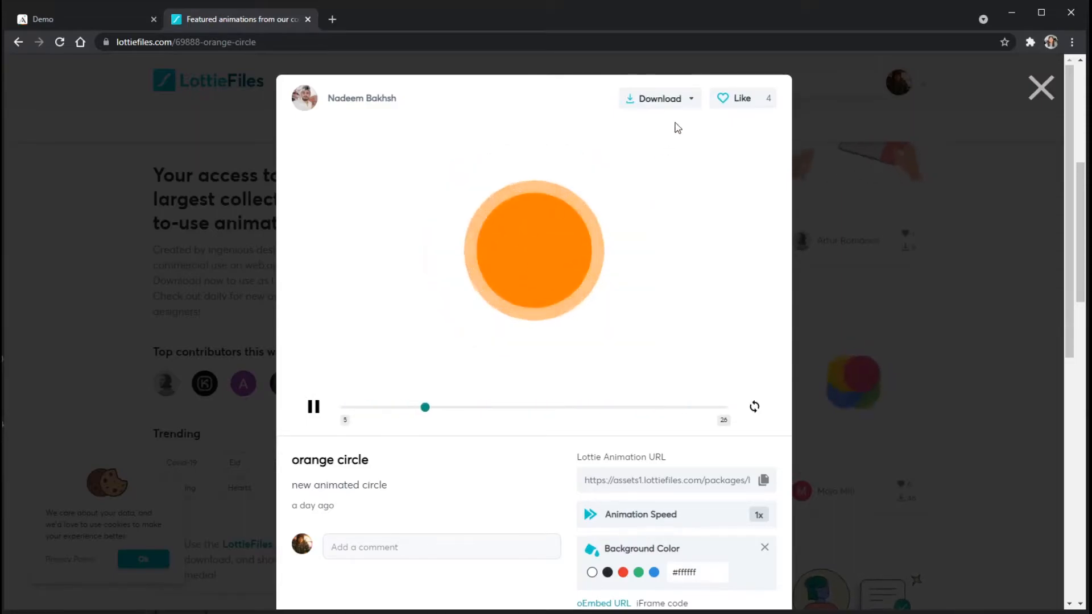
- Download the animation as Lottie JSON and open Edit Layer Colors in Lottie Editor
left_click(692, 97)
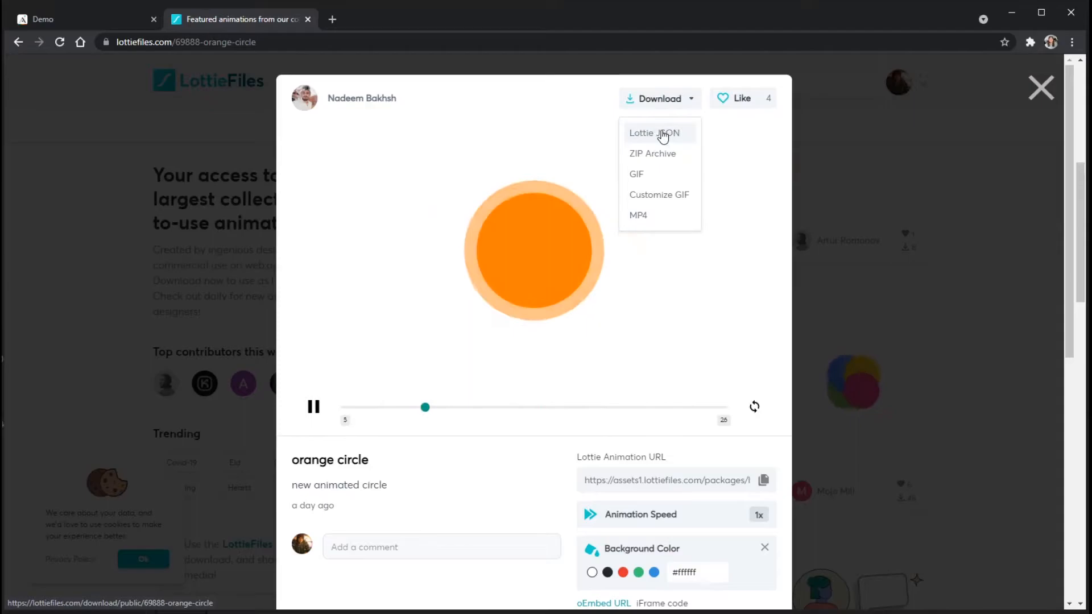
left_click(526, 290)
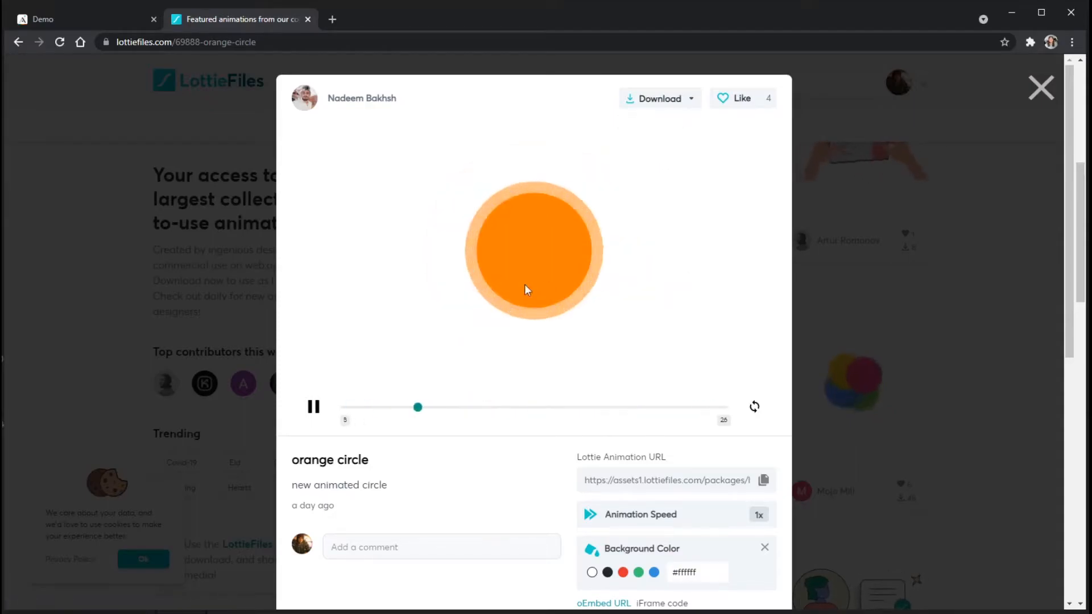
scroll("down", 3)
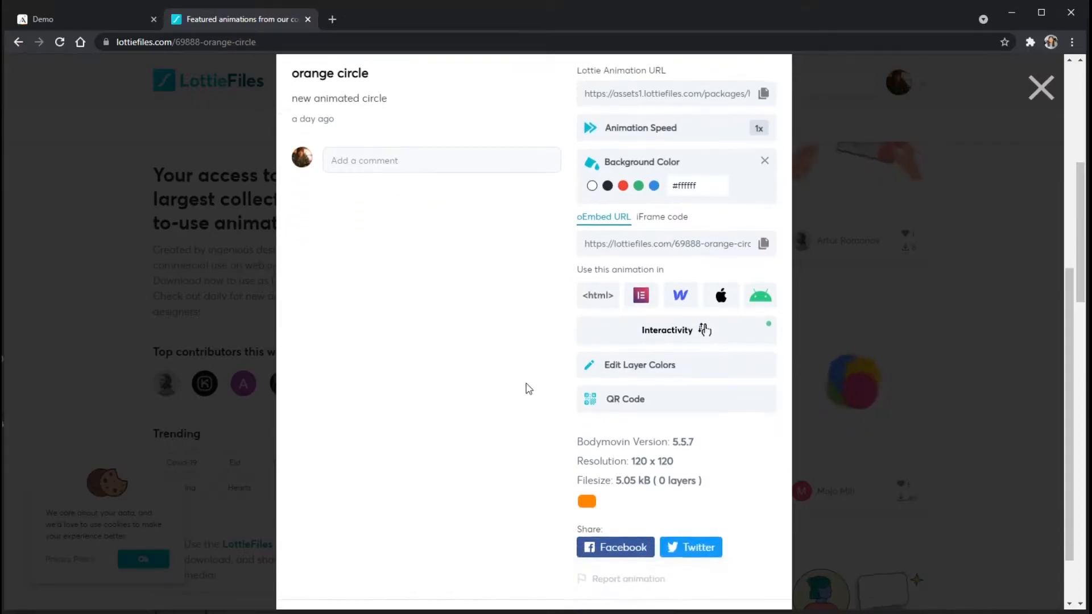
mouse_move(671, 369)
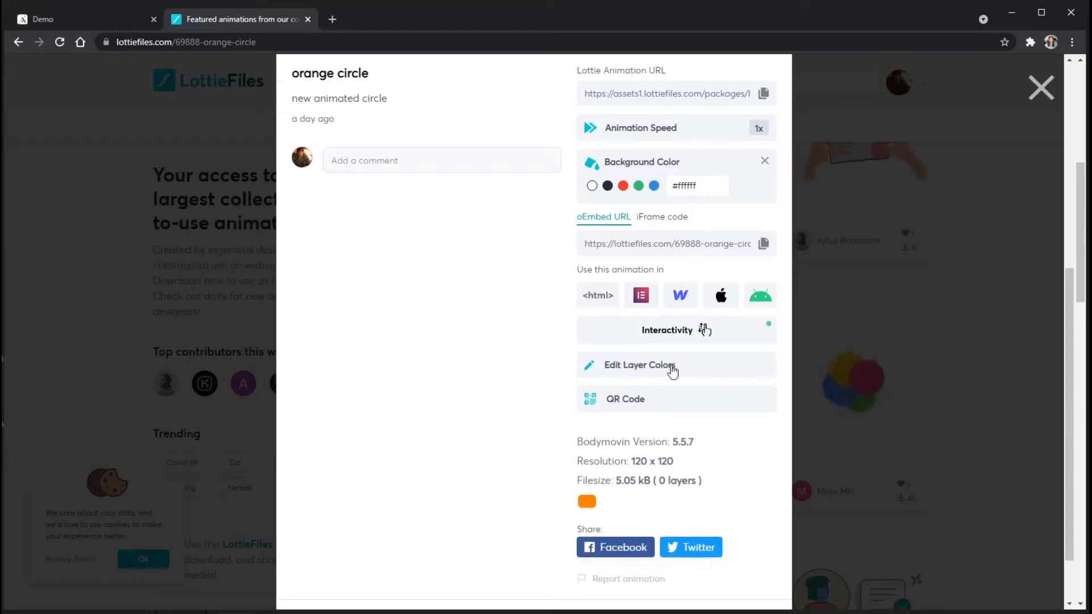
left_click(639, 365)
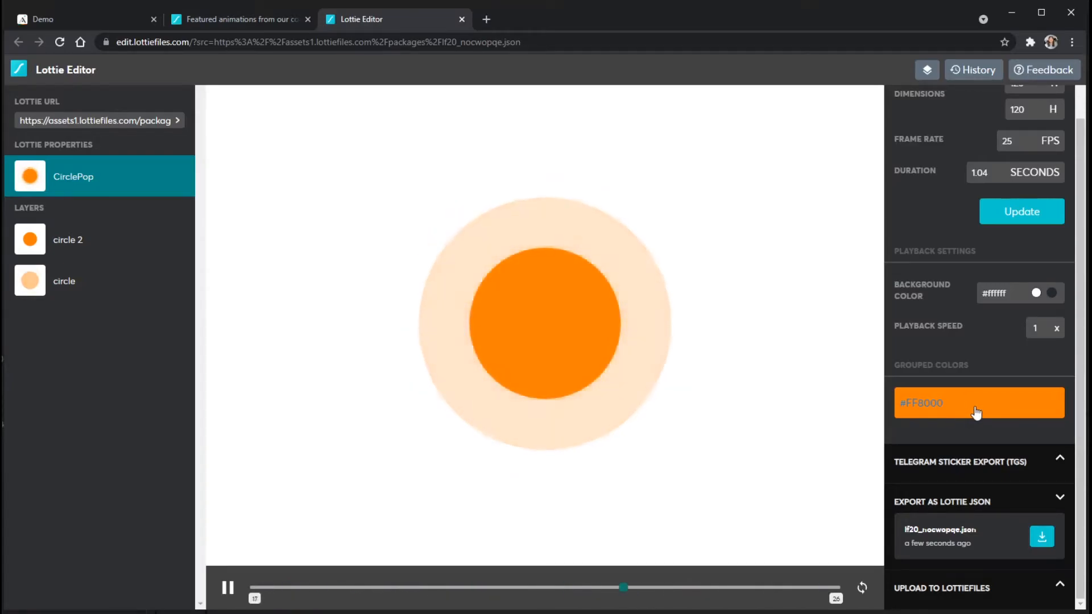
- Recolour the grouped colour from orange to red #E41818 so both circles turn red
left_click(976, 403)
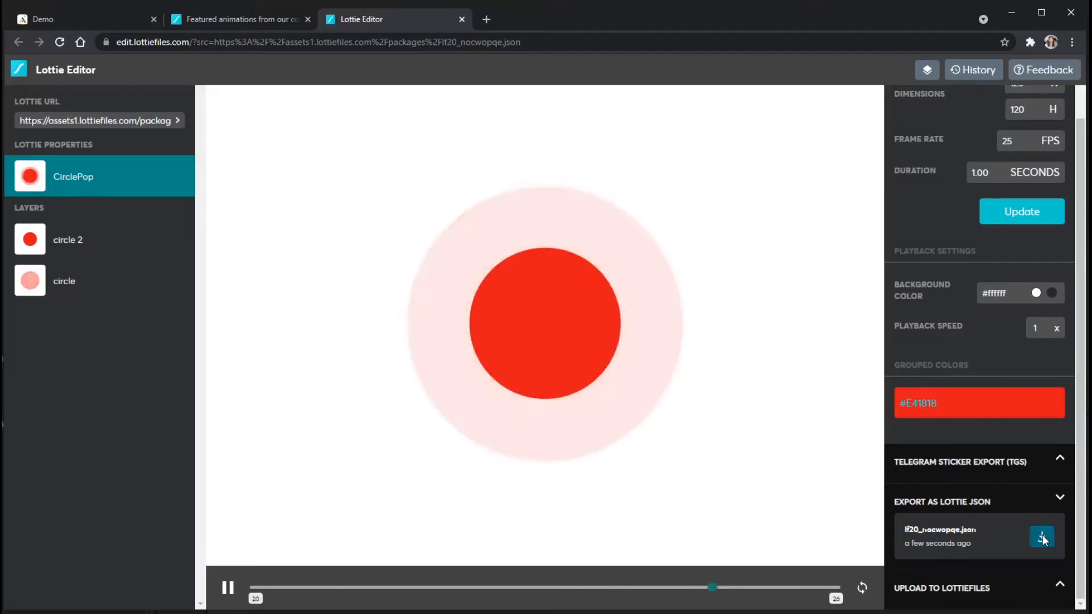
- Export the red animation as lf30_editor_m0rom8iu.json saved to the Desktop
left_click(1041, 537)
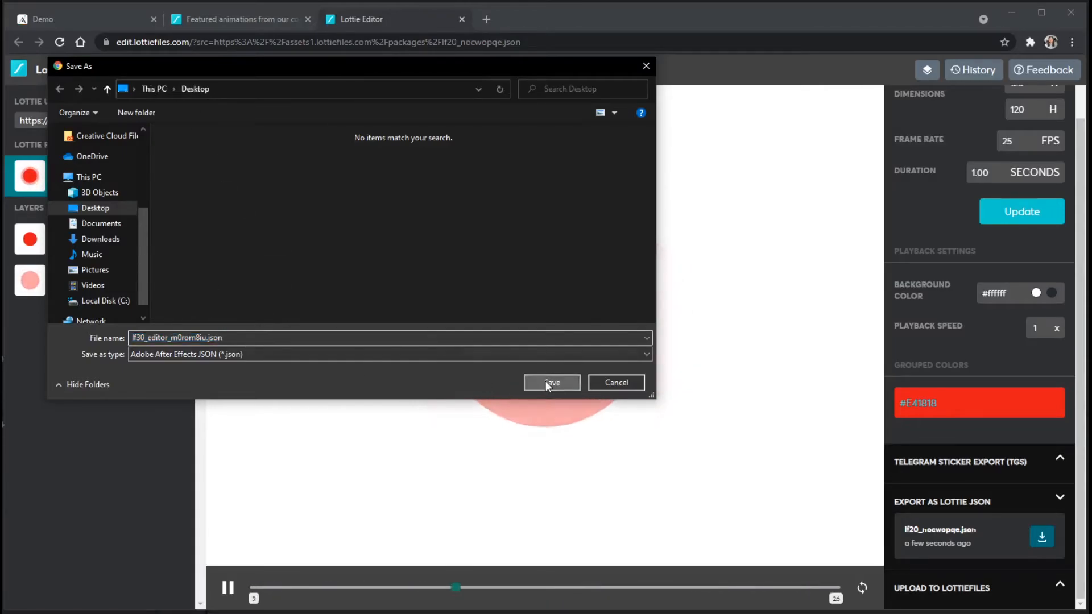
left_click(551, 382)
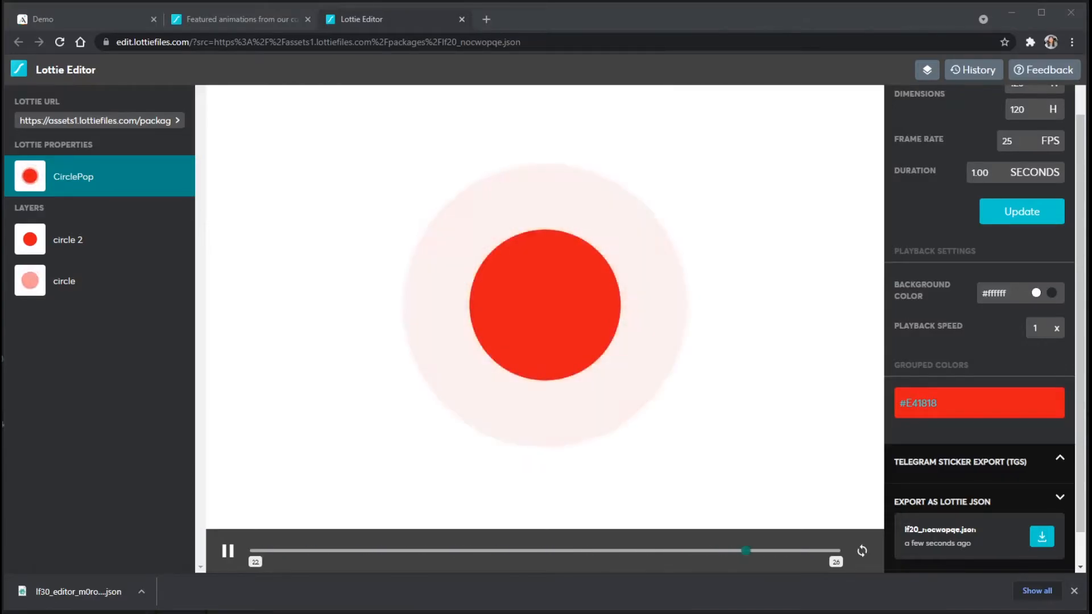
- Open the exported JSON file from the Desktop in Notepad via Open with > Choose another app
left_click(1042, 537)
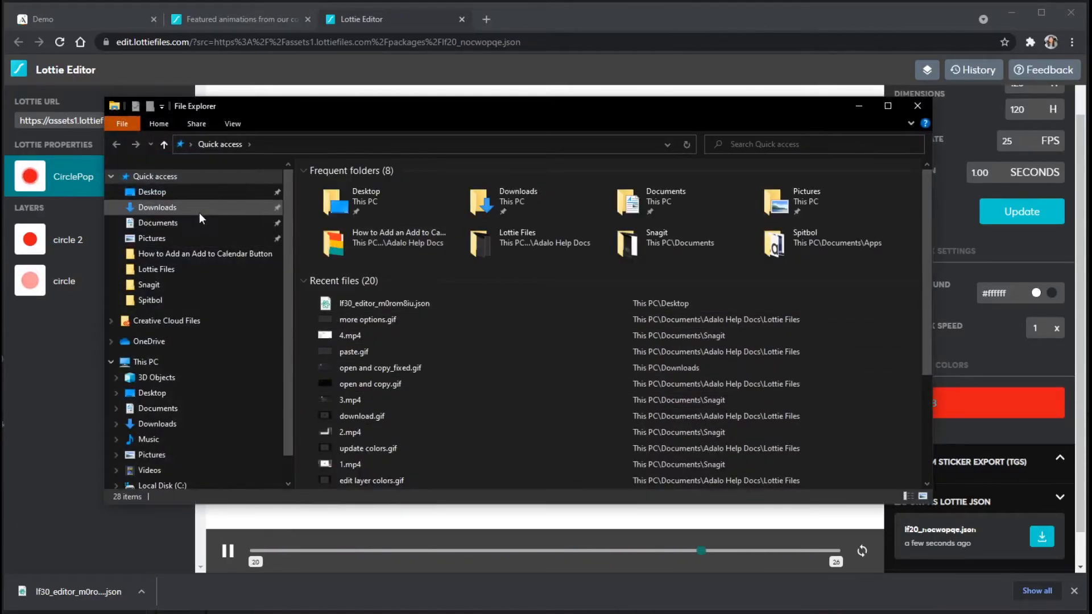
left_click(151, 191)
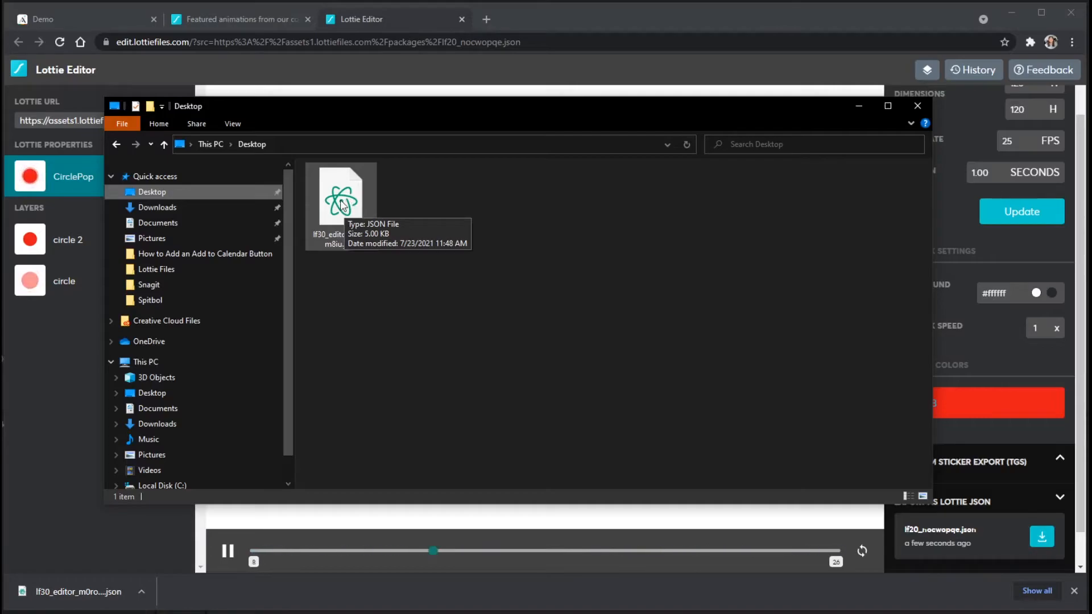
right_click(341, 203)
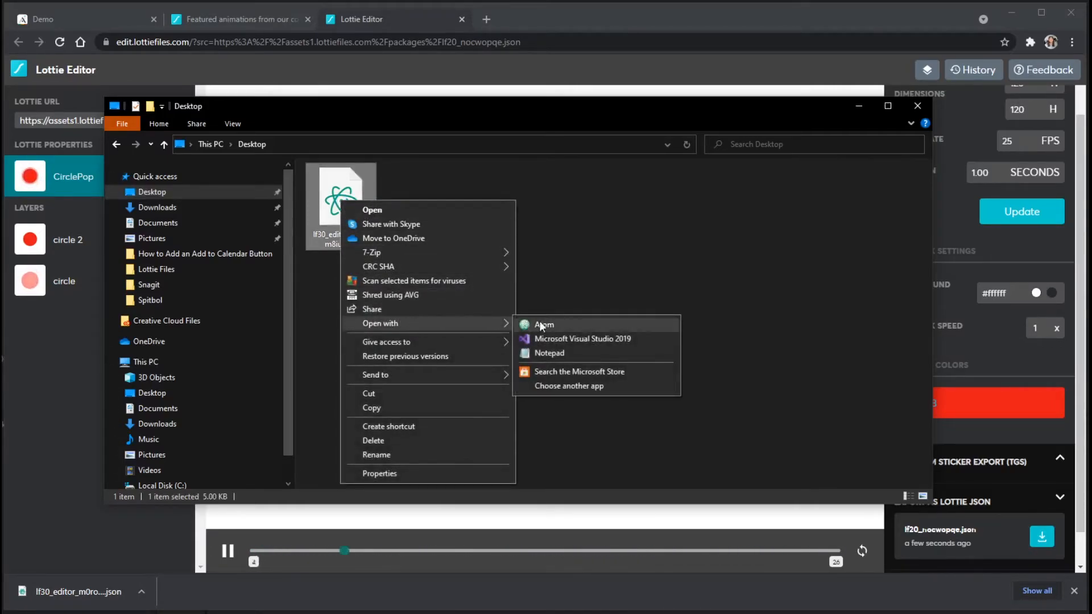
mouse_move(579, 356)
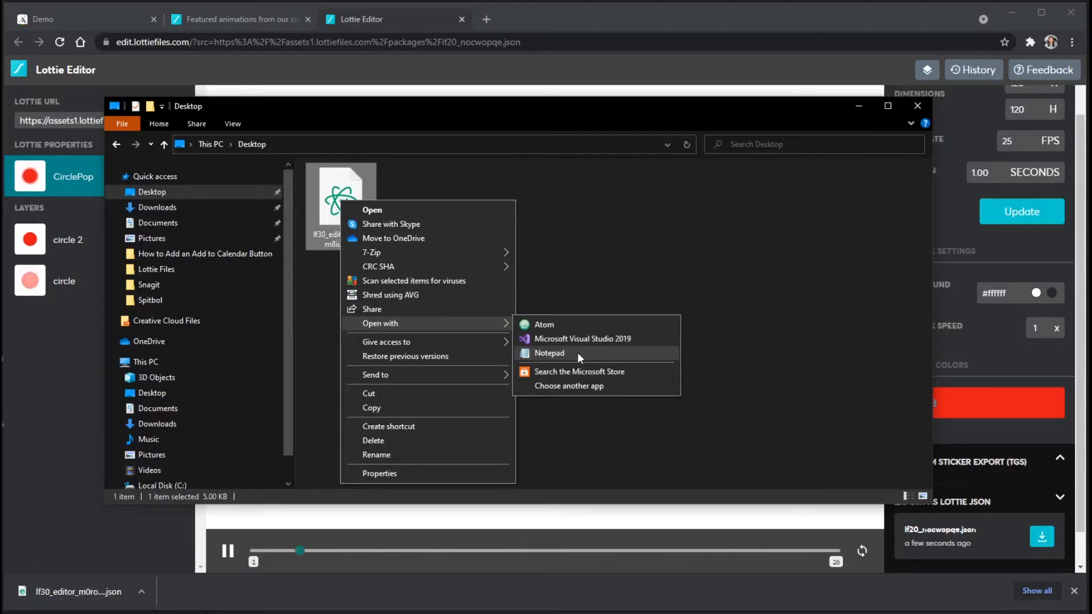
left_click(569, 385)
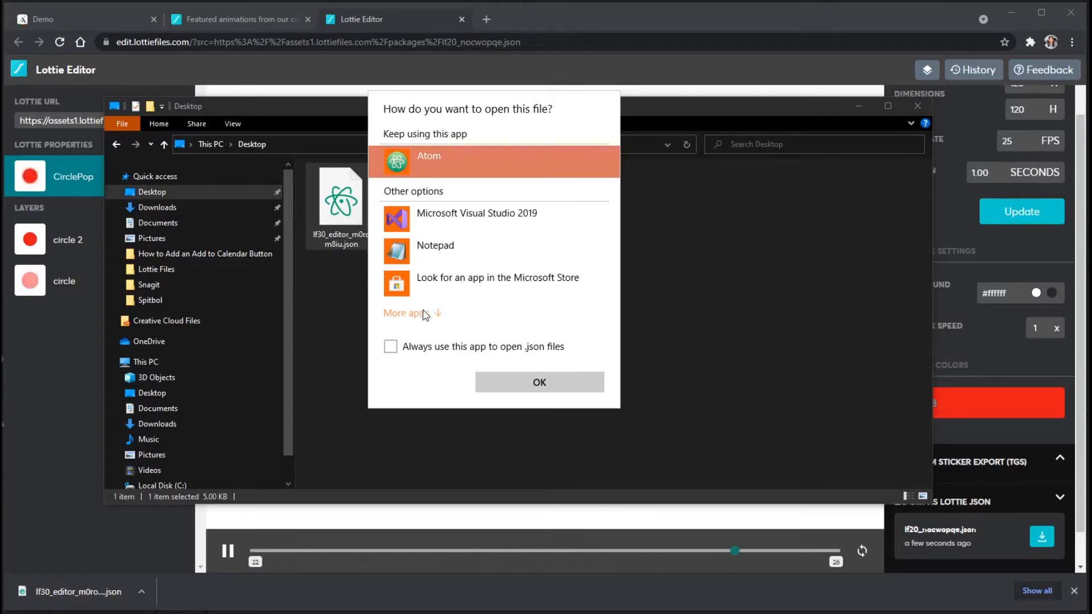
mouse_move(450, 249)
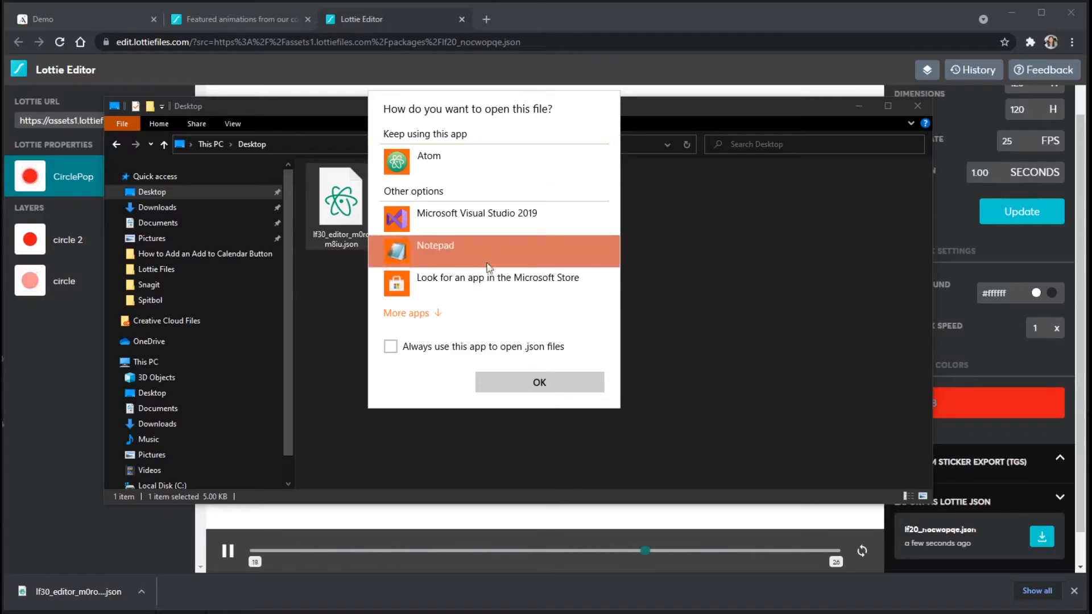
left_click(539, 382)
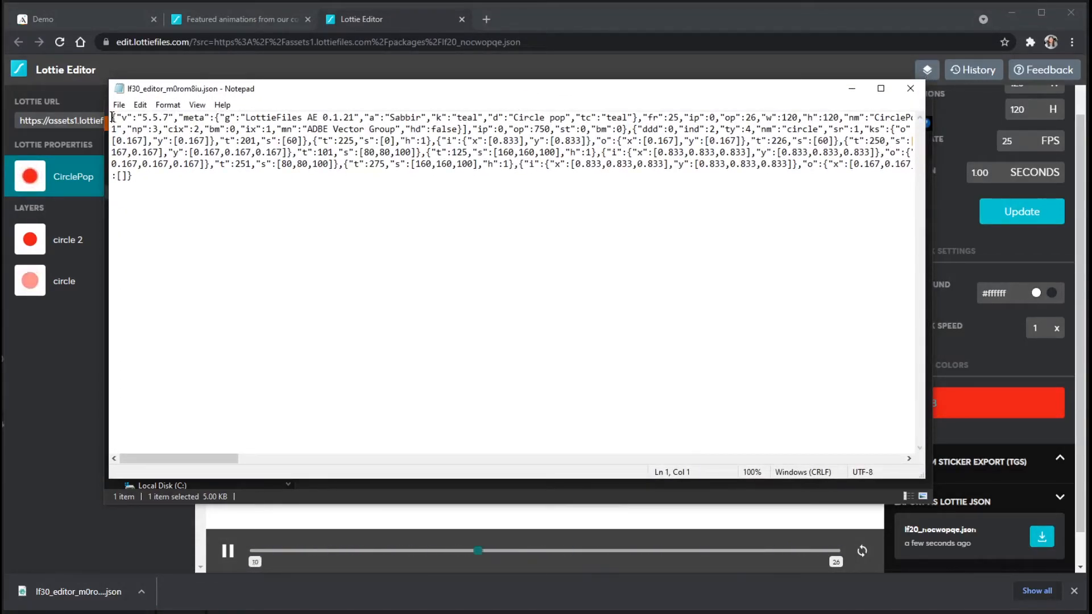
key("ctrl+a")
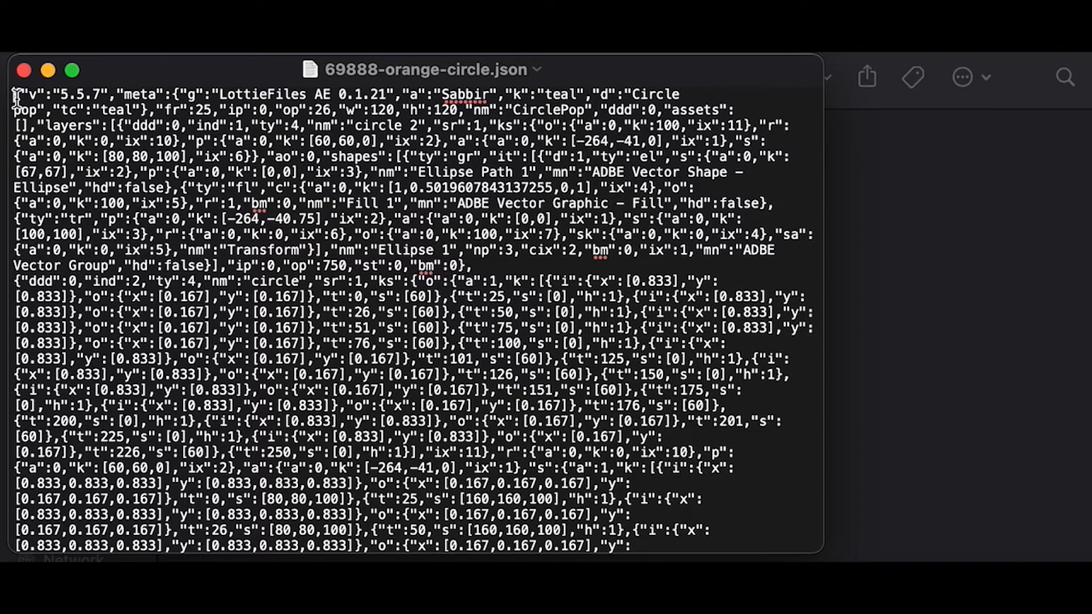
- Select the entire animation JSON text through to its end and copy it
left_click_drag(14, 95, 222, 250)
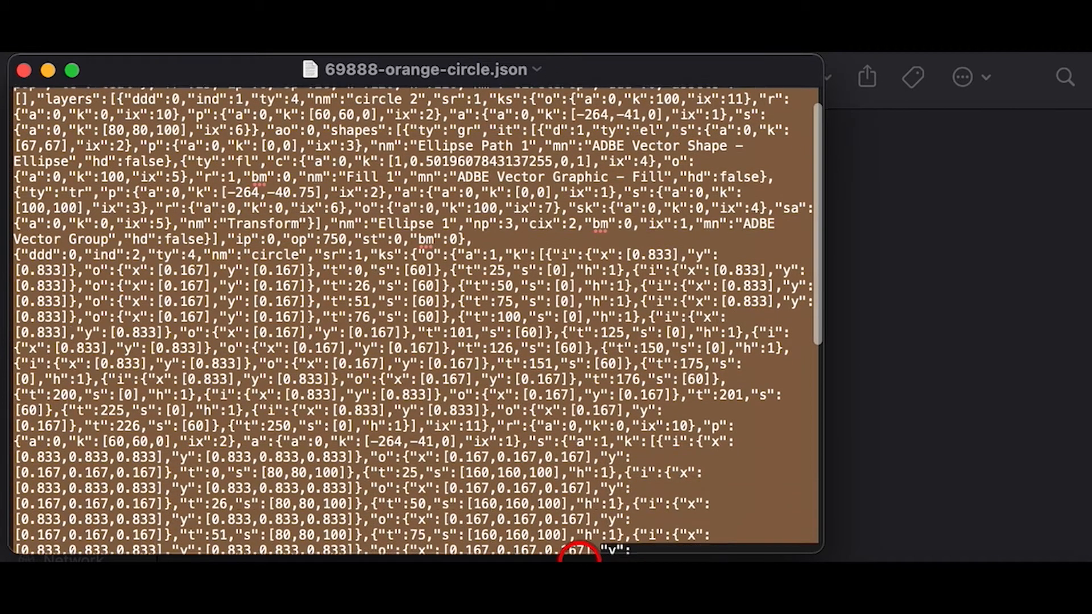
scroll("down", 3)
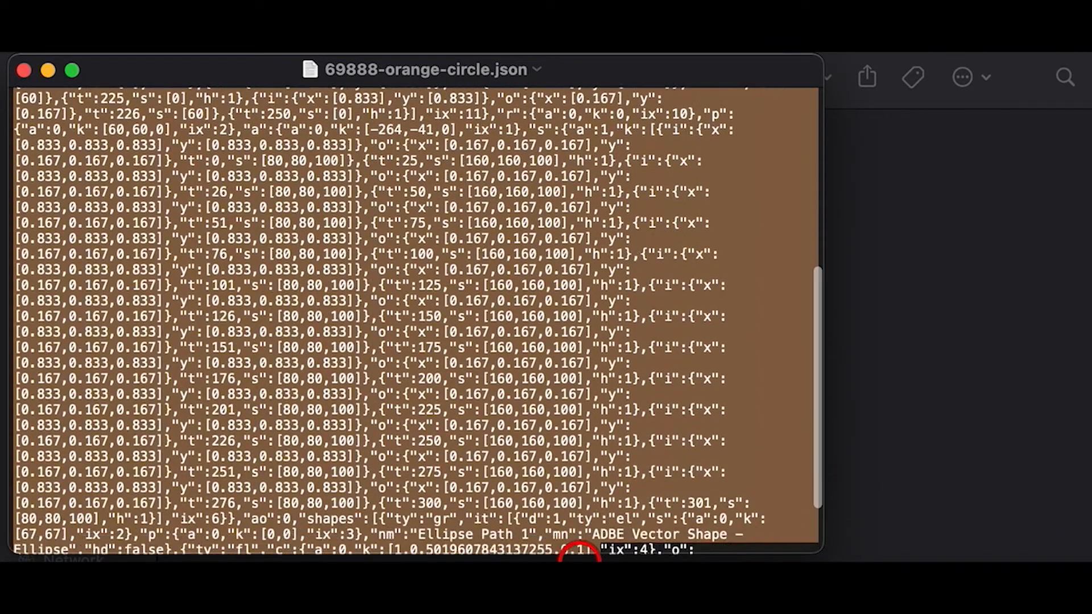
scroll("down", 3)
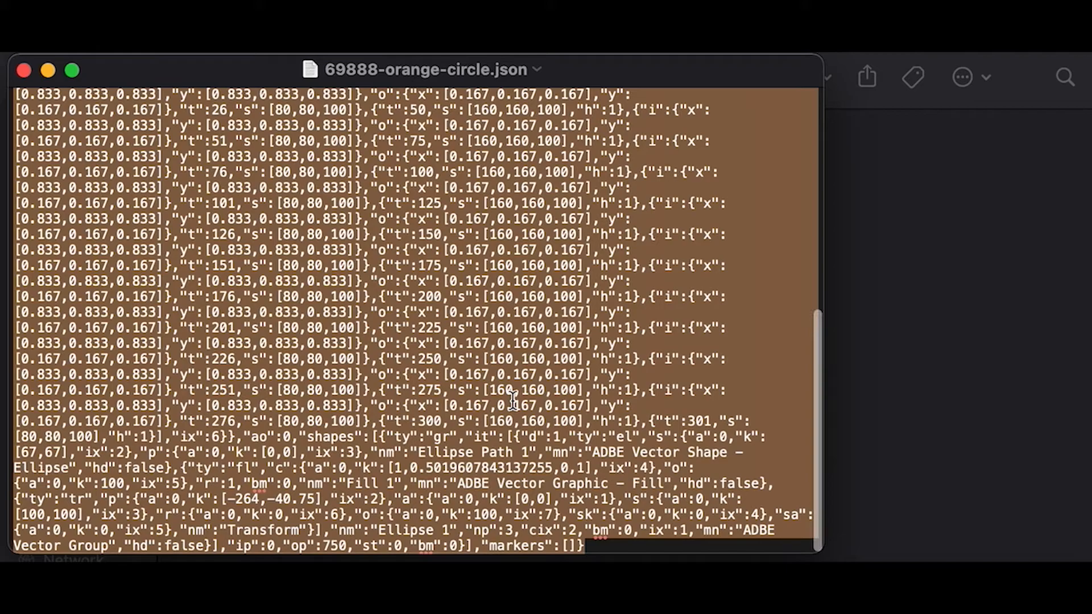
right_click(512, 400)
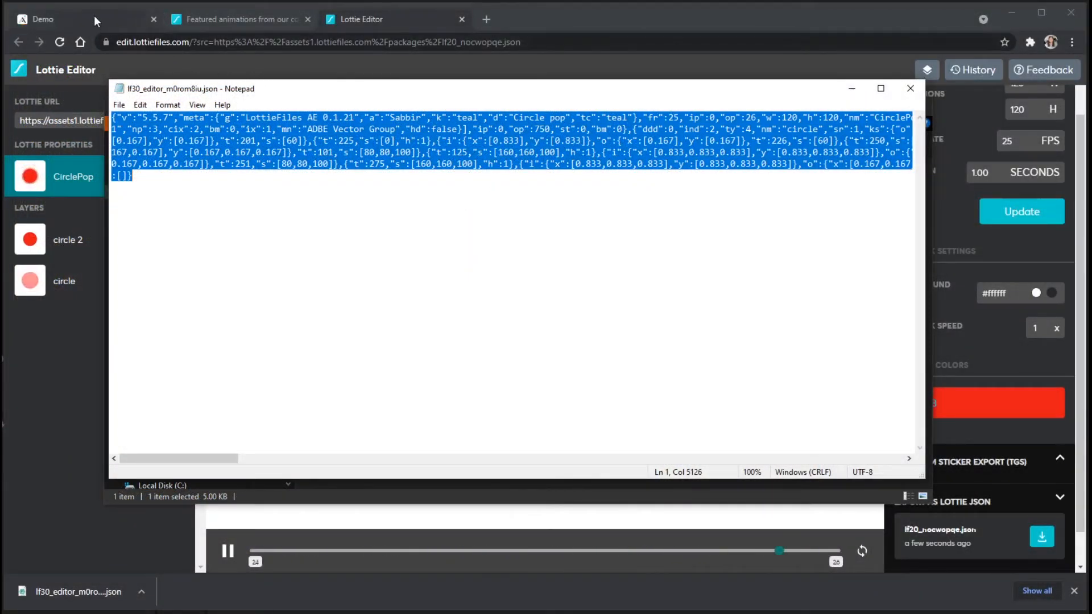
- Paste the copied Lottie JSON into the Home screen Lottie component, showing the red circle
left_click(40, 18)
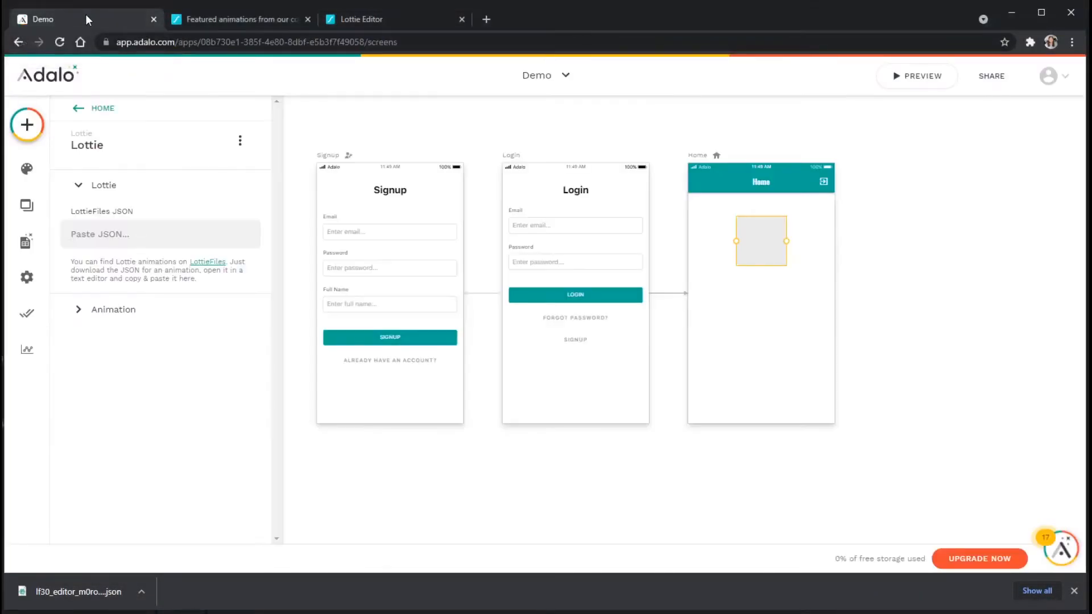
mouse_move(101, 214)
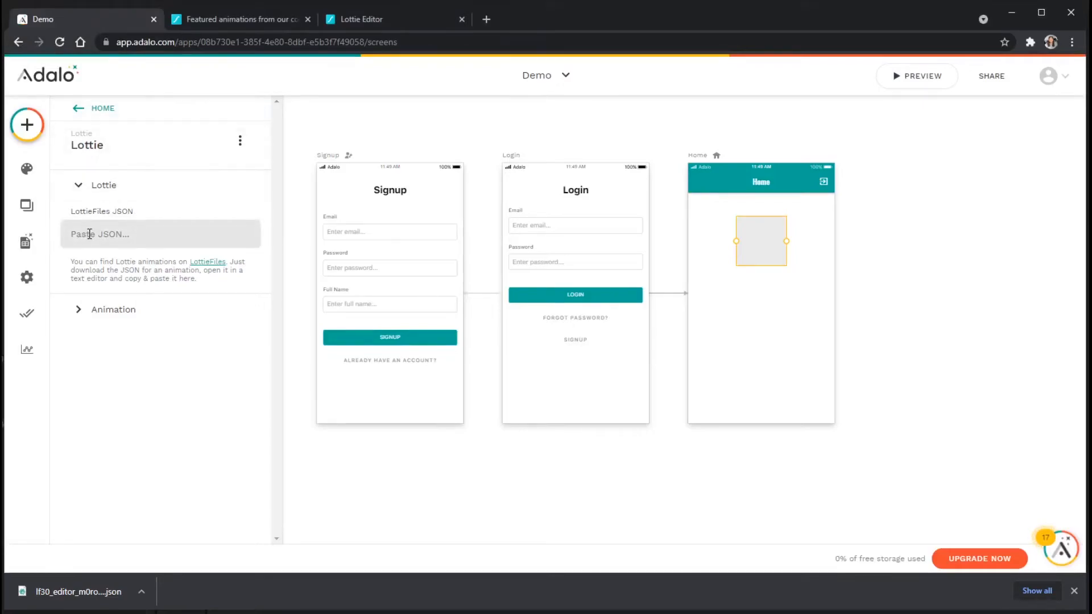
right_click(89, 235)
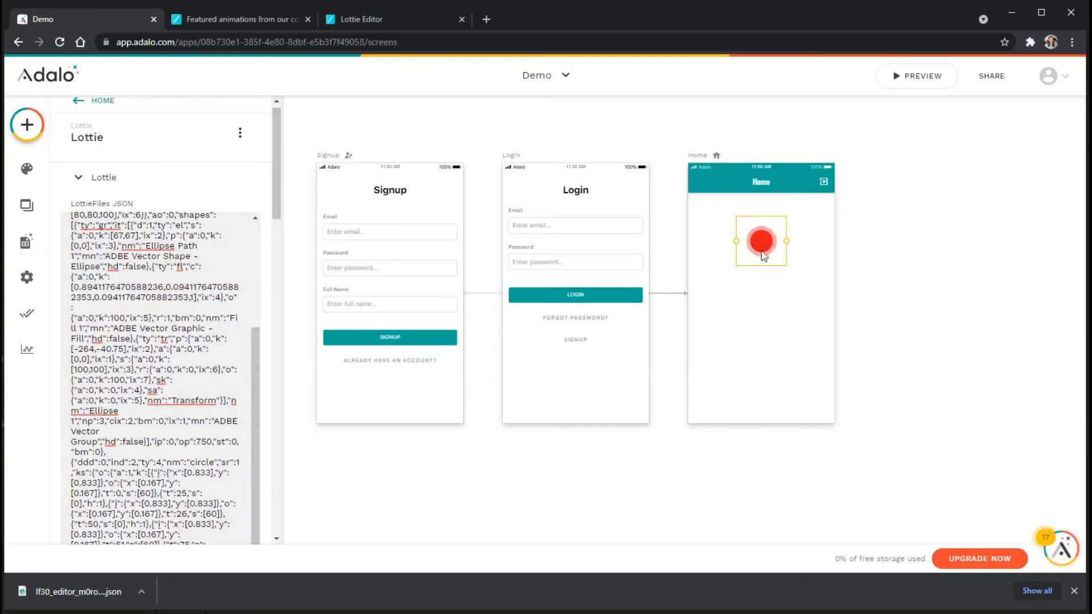
mouse_move(762, 243)
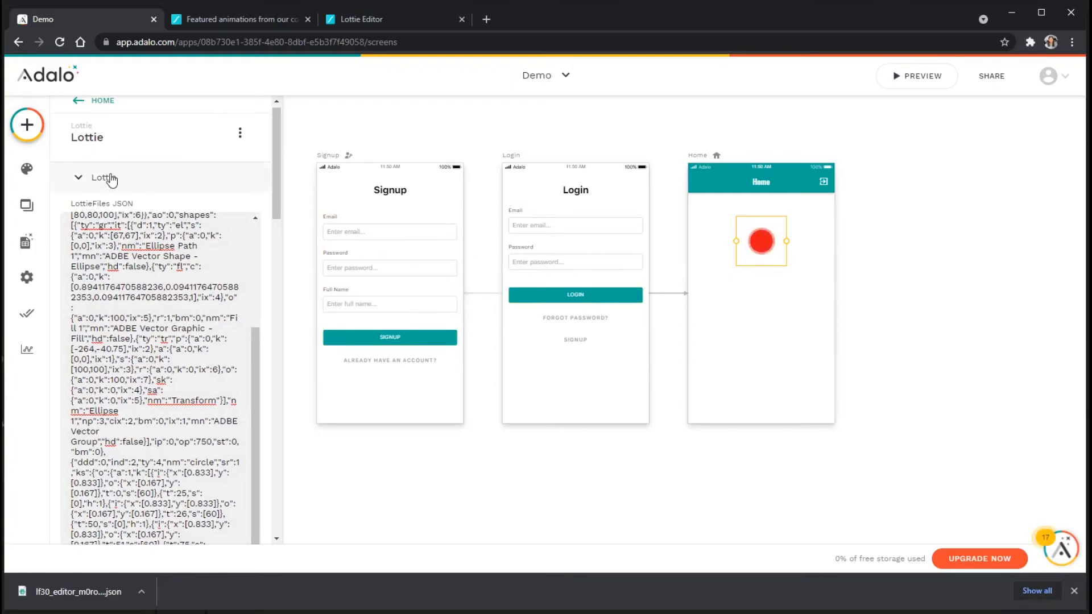
- Switch Loop animation off for the Lottie component, revealing the on-finish actions list
left_click(79, 178)
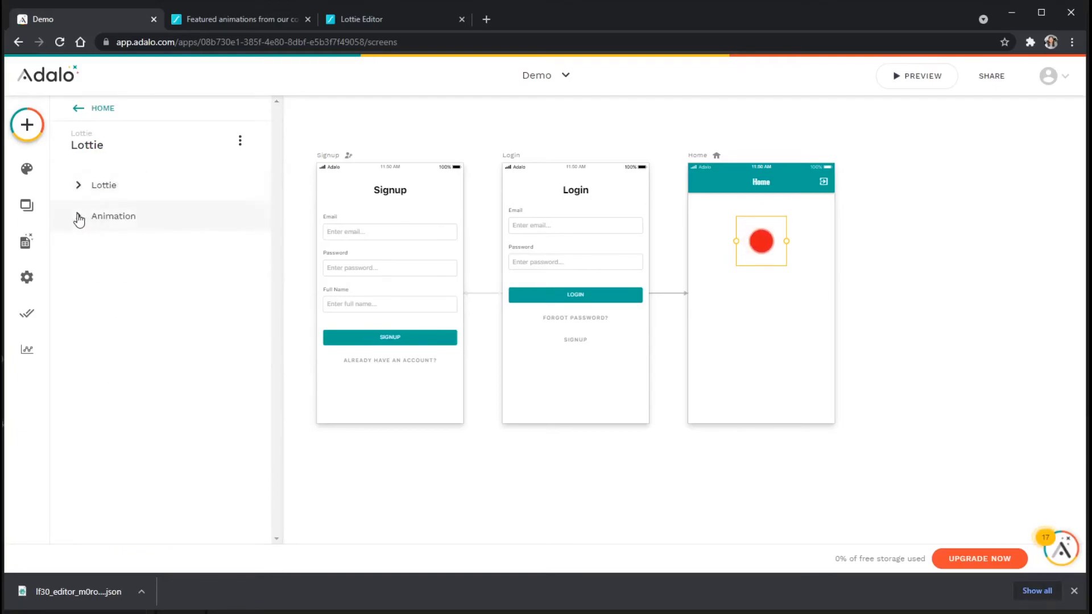
left_click(114, 216)
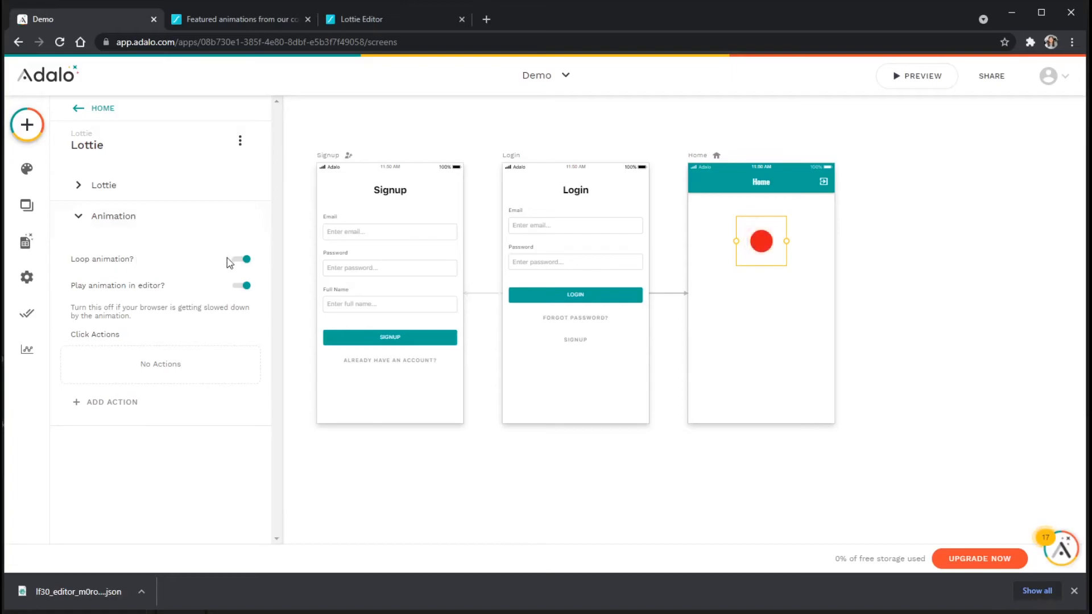
left_click(240, 259)
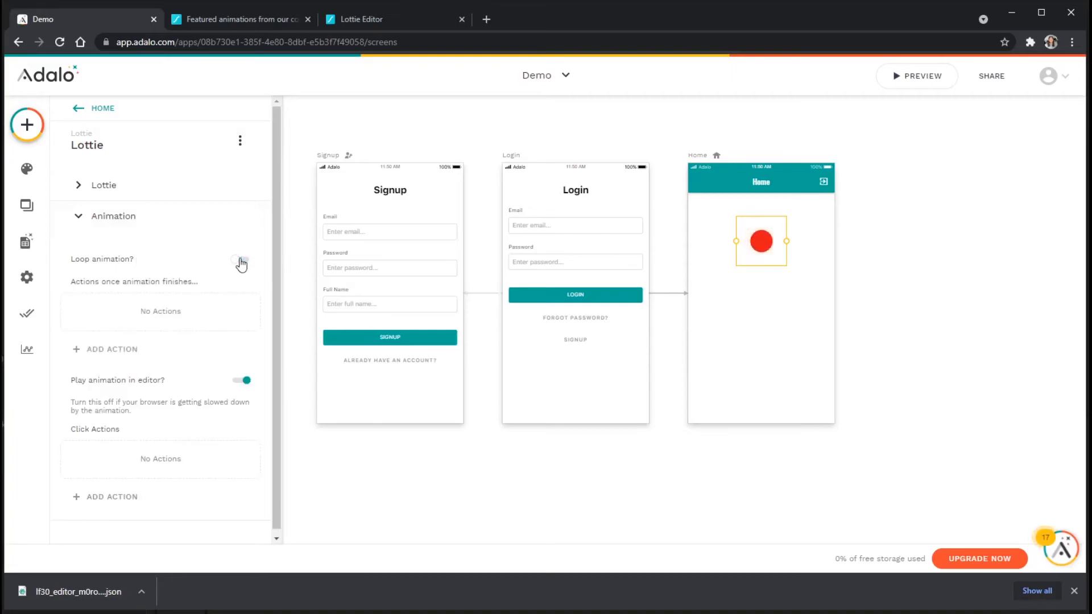
left_click(239, 259)
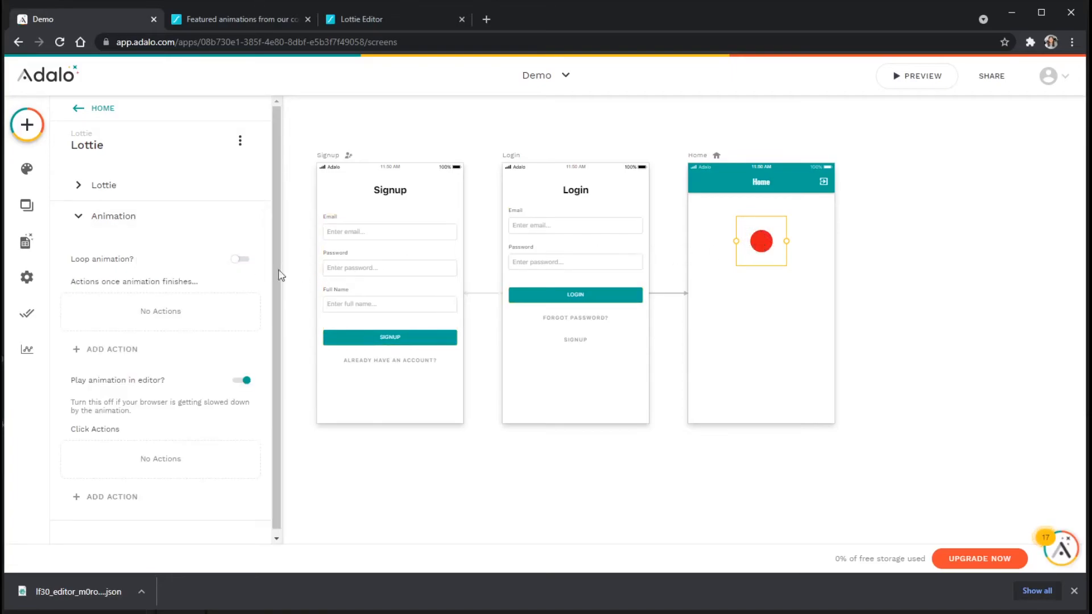
mouse_move(118, 300)
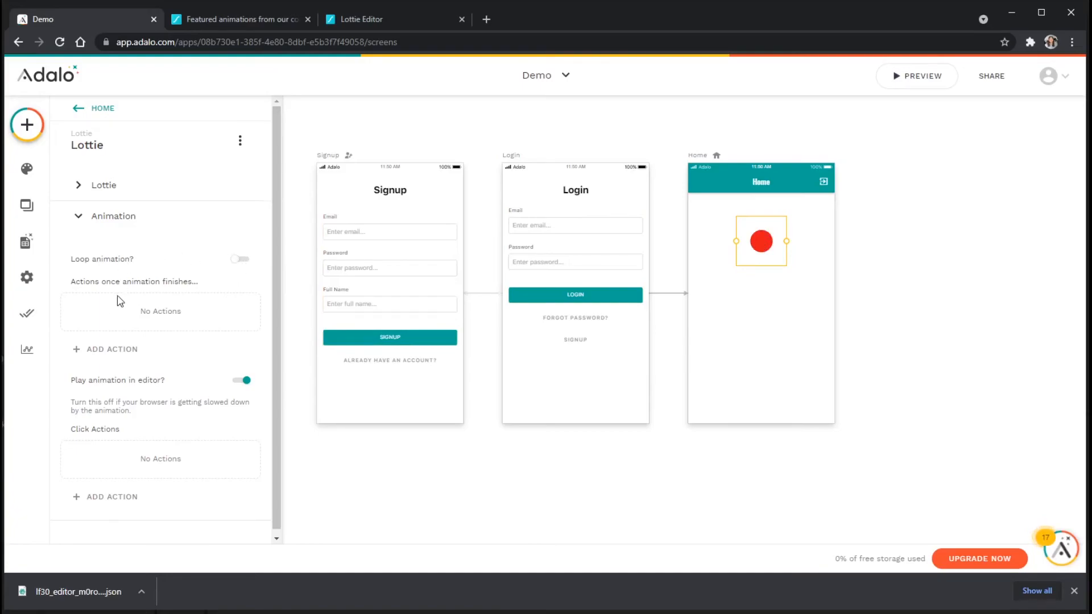
mouse_move(177, 287)
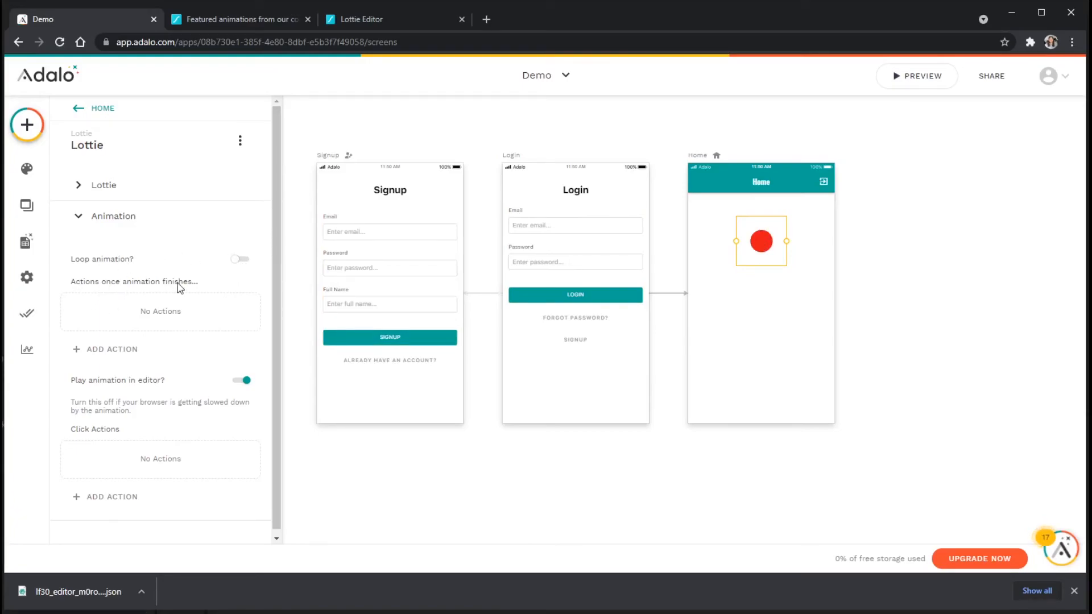
mouse_move(721, 256)
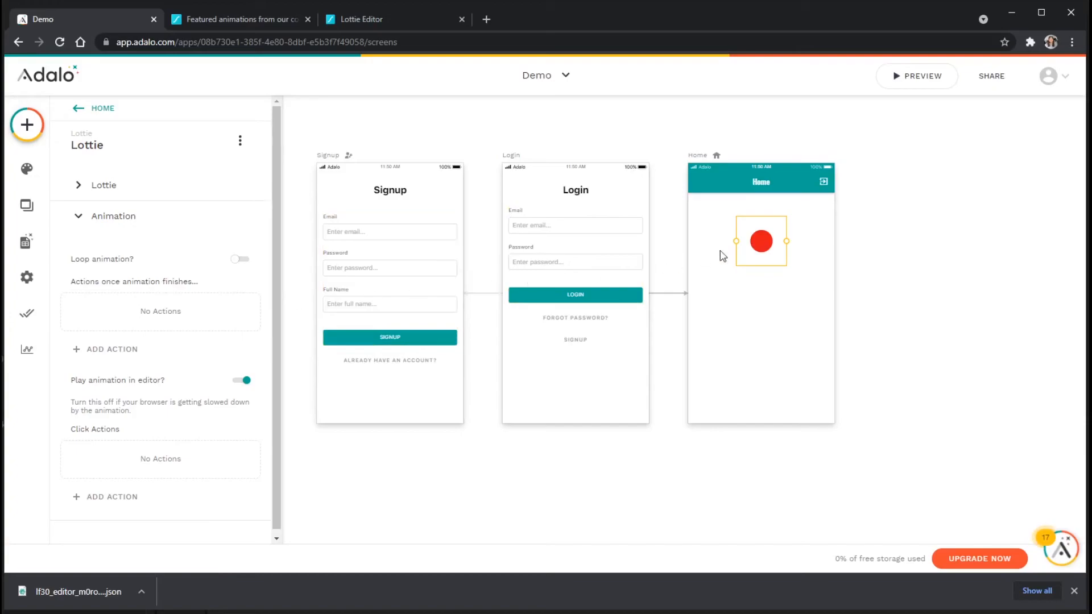
mouse_move(757, 267)
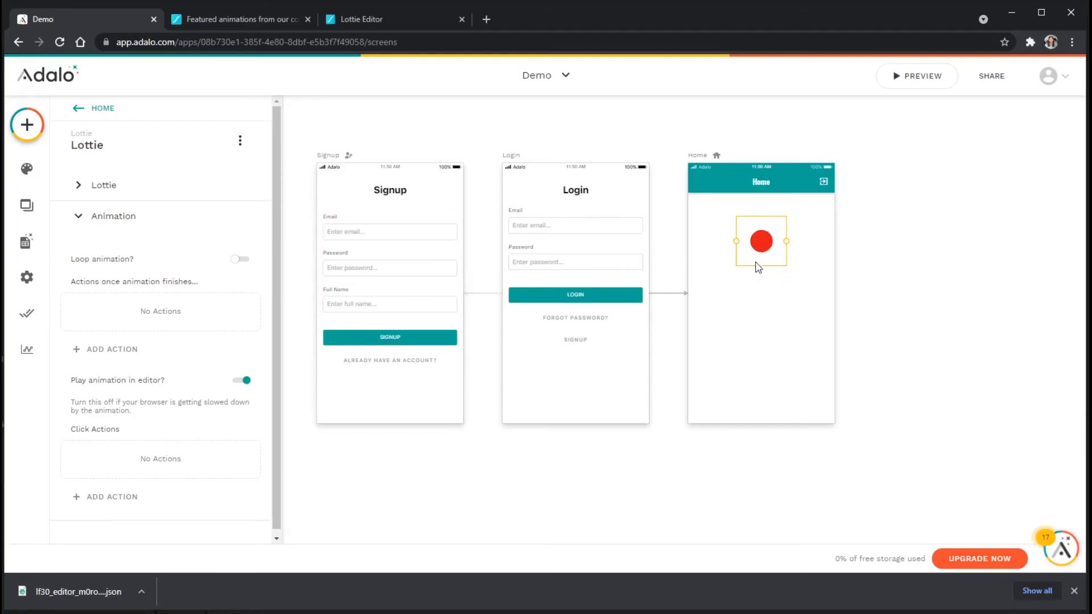
mouse_move(760, 254)
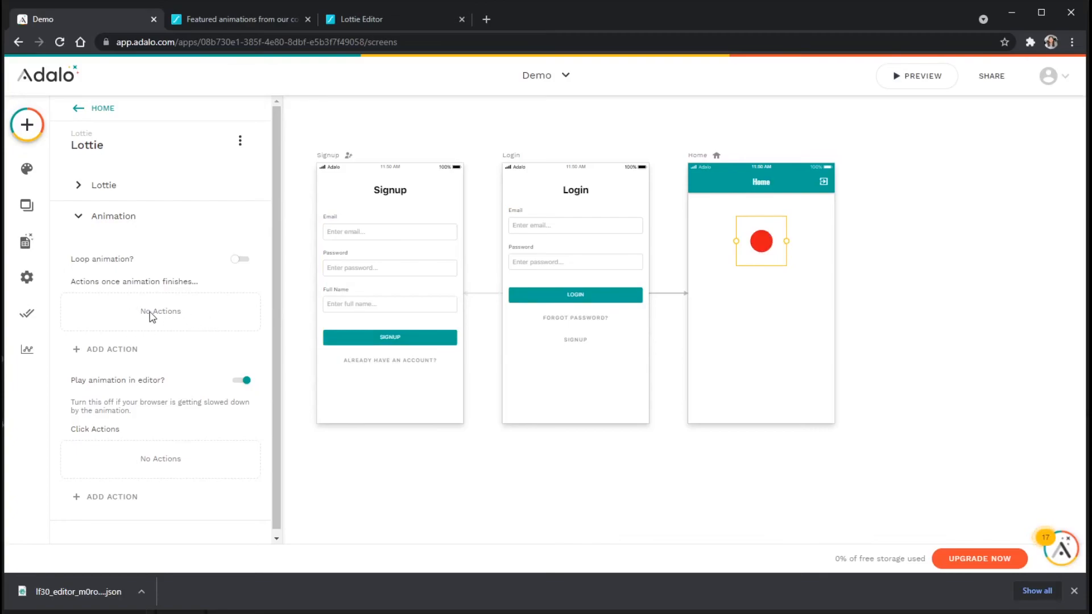
mouse_move(176, 300)
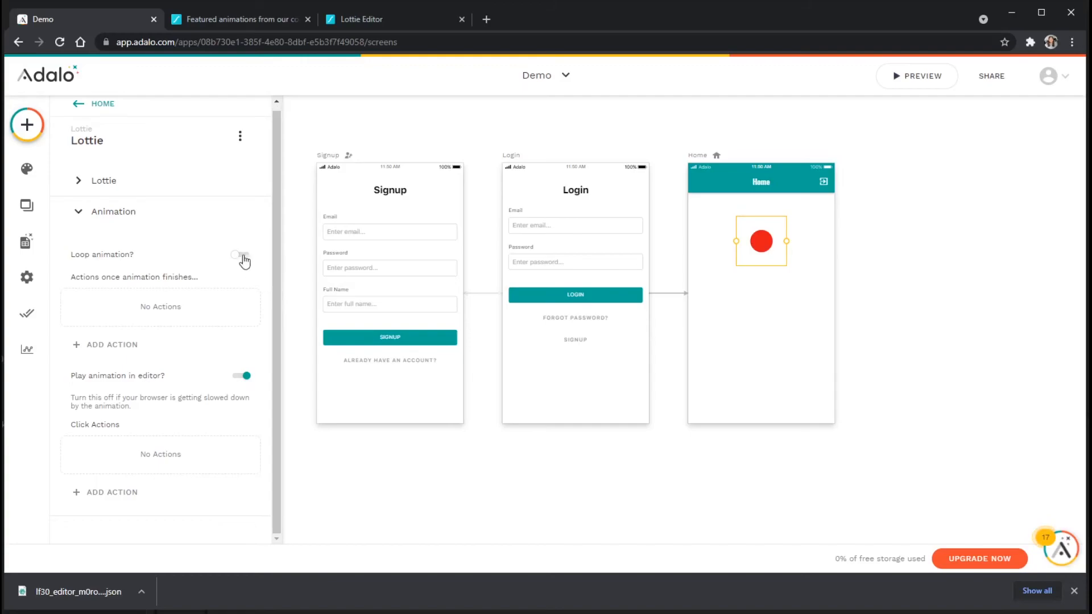
- Turn looping and in-editor playback back on and shrink the Lottie component
left_click(239, 255)
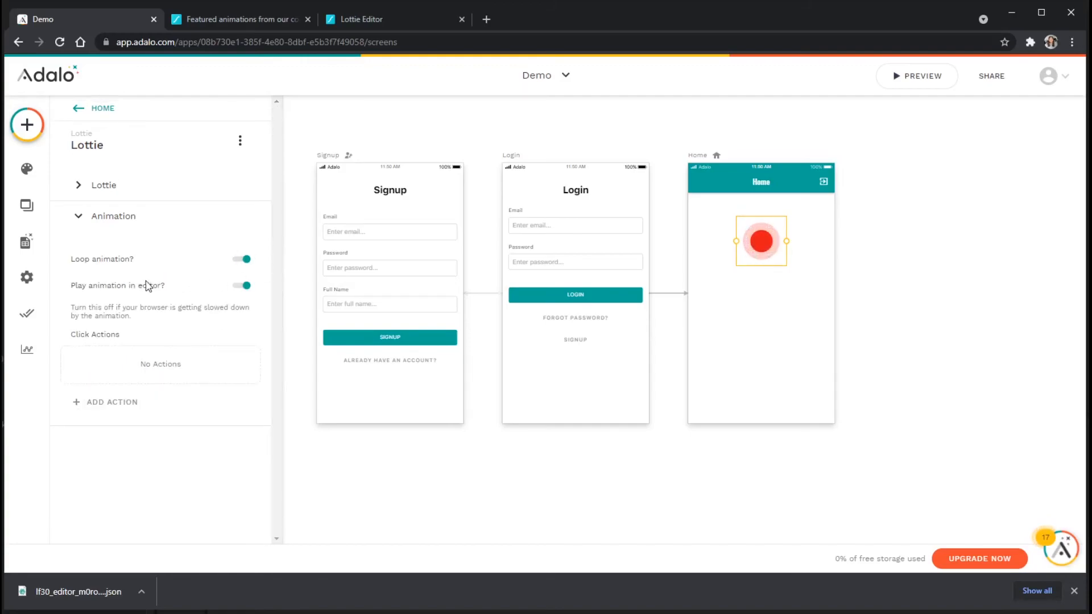
left_click(241, 286)
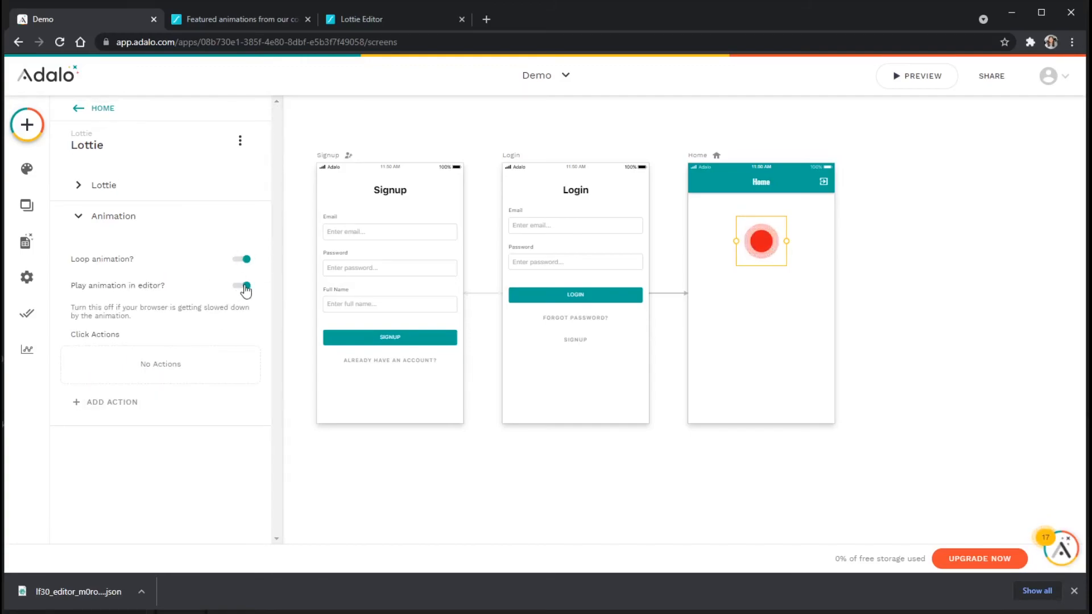
left_click(239, 285)
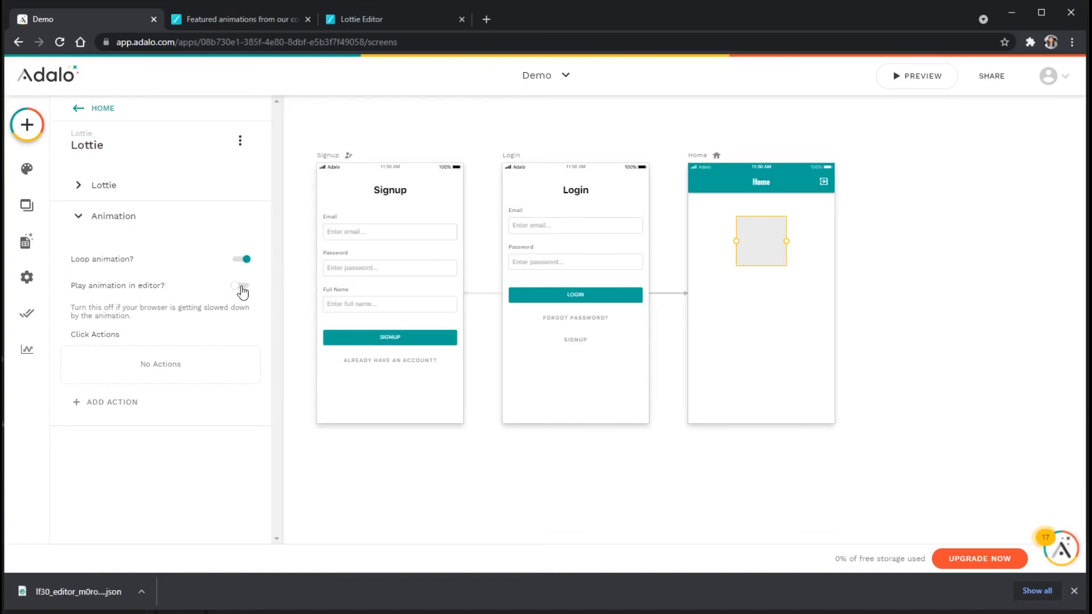
left_click(241, 286)
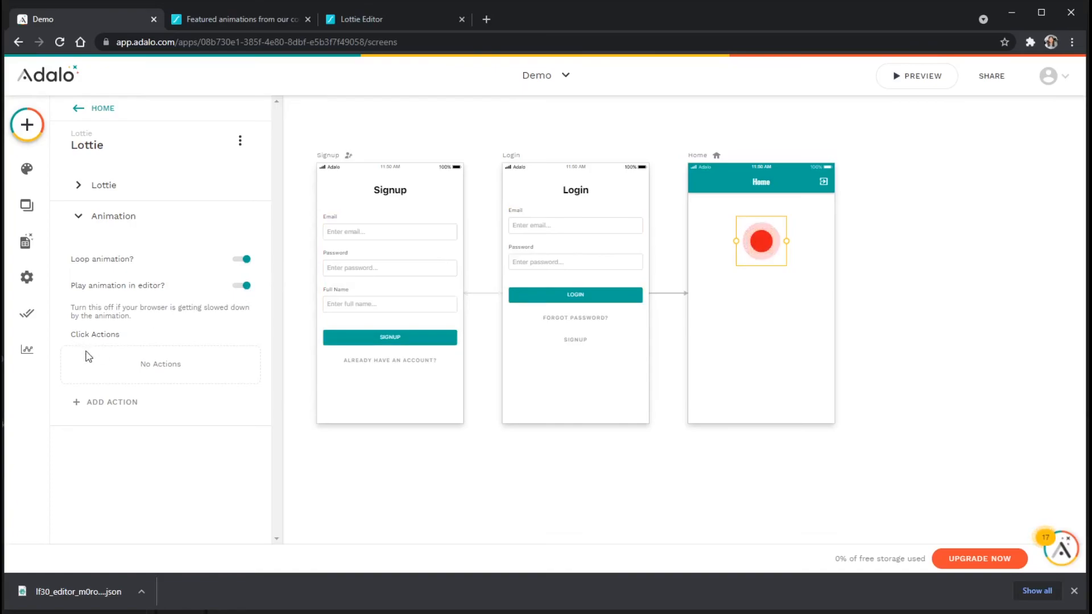
mouse_move(141, 380)
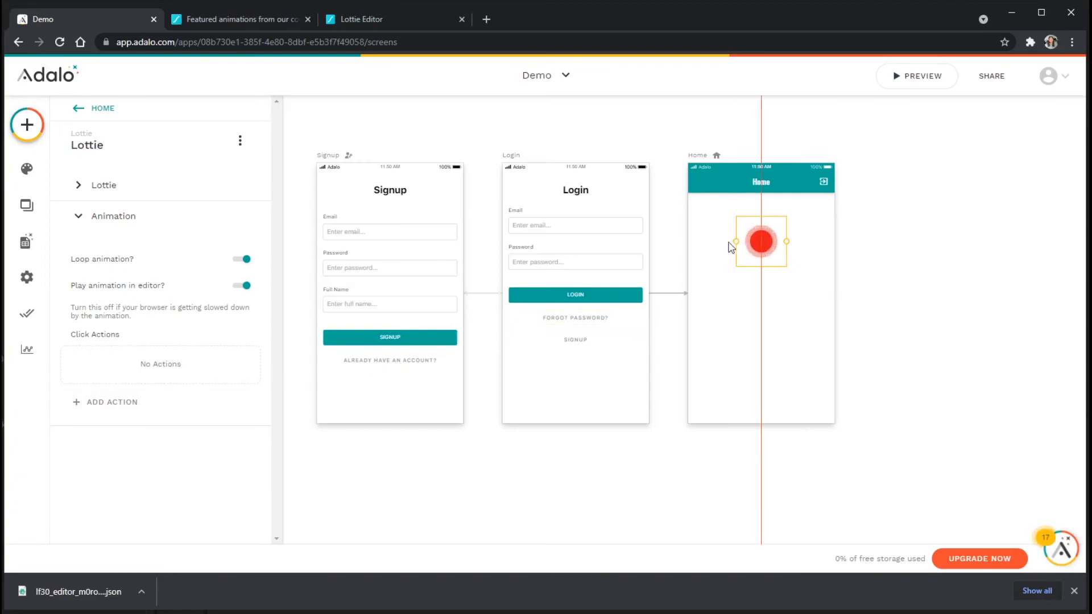
left_click_drag(735, 241, 754, 232)
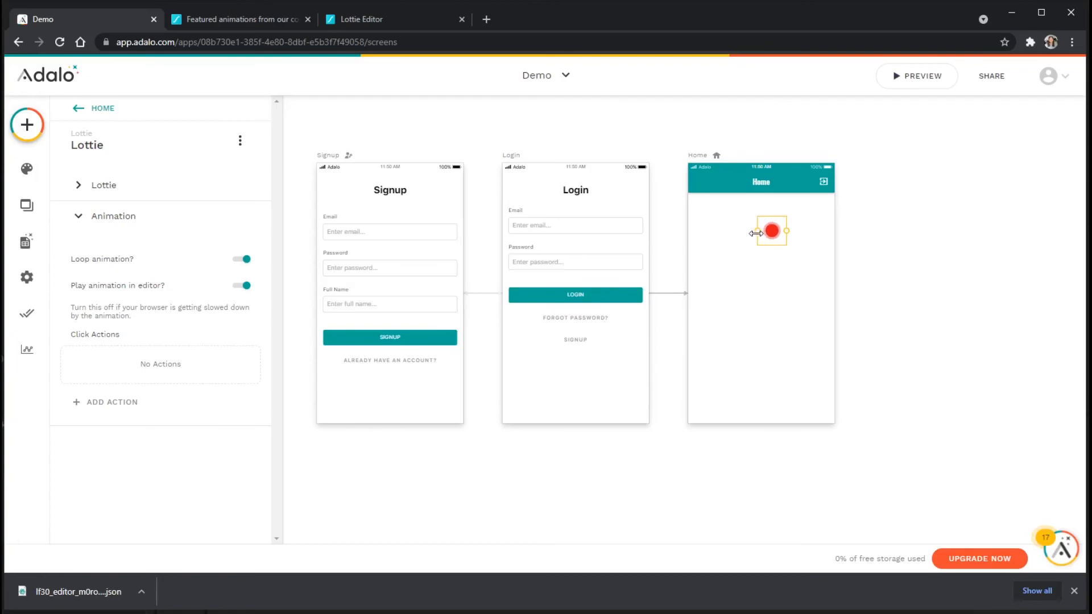